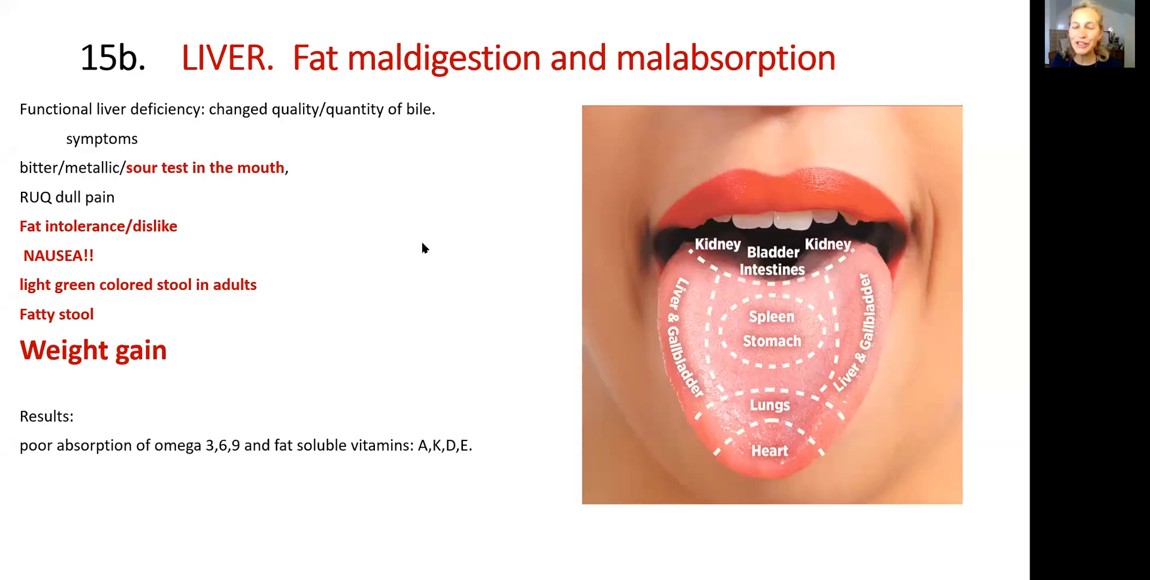
mouse_move(85, 86)
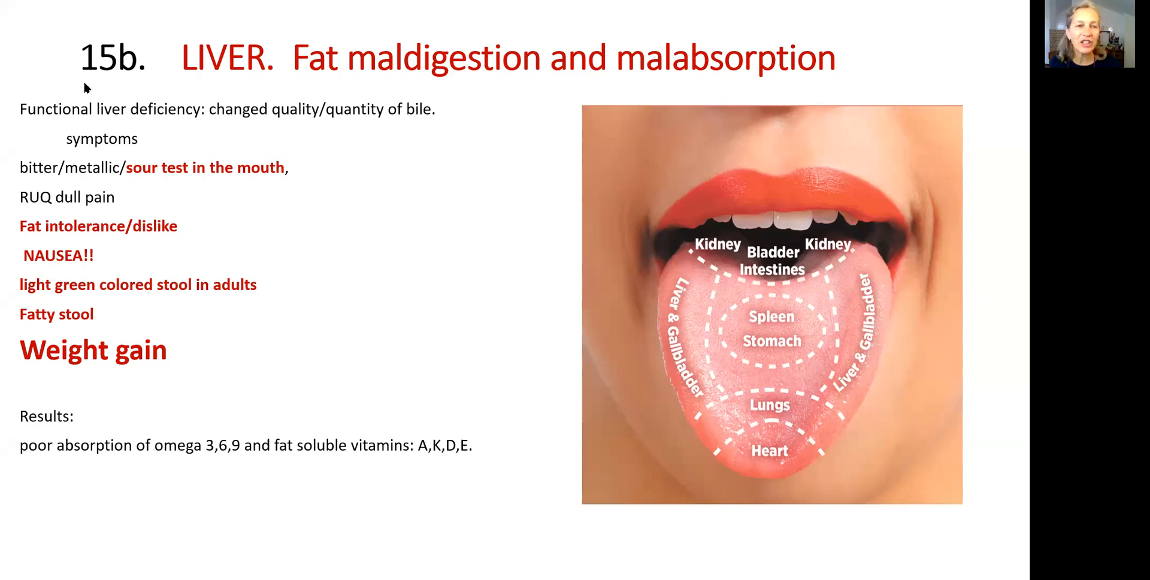
mouse_move(45, 131)
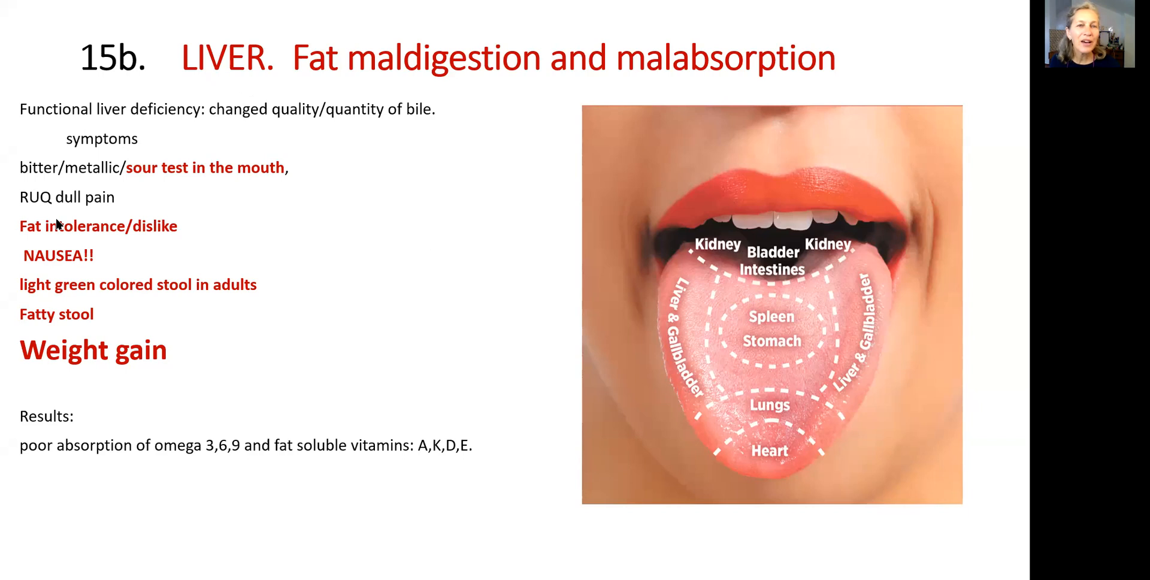
mouse_move(107, 245)
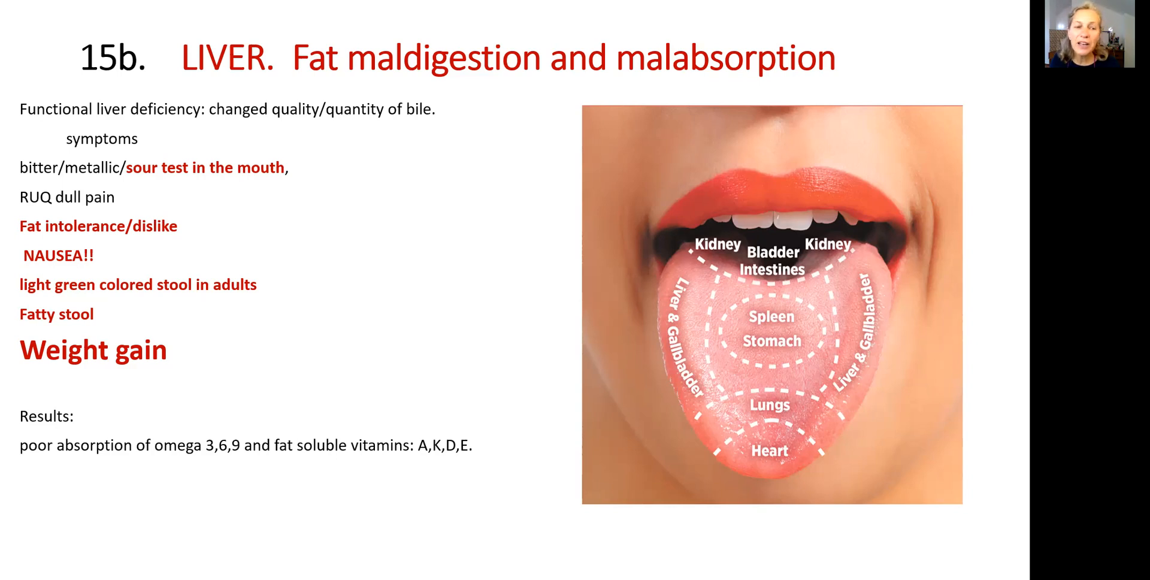
mouse_move(81, 475)
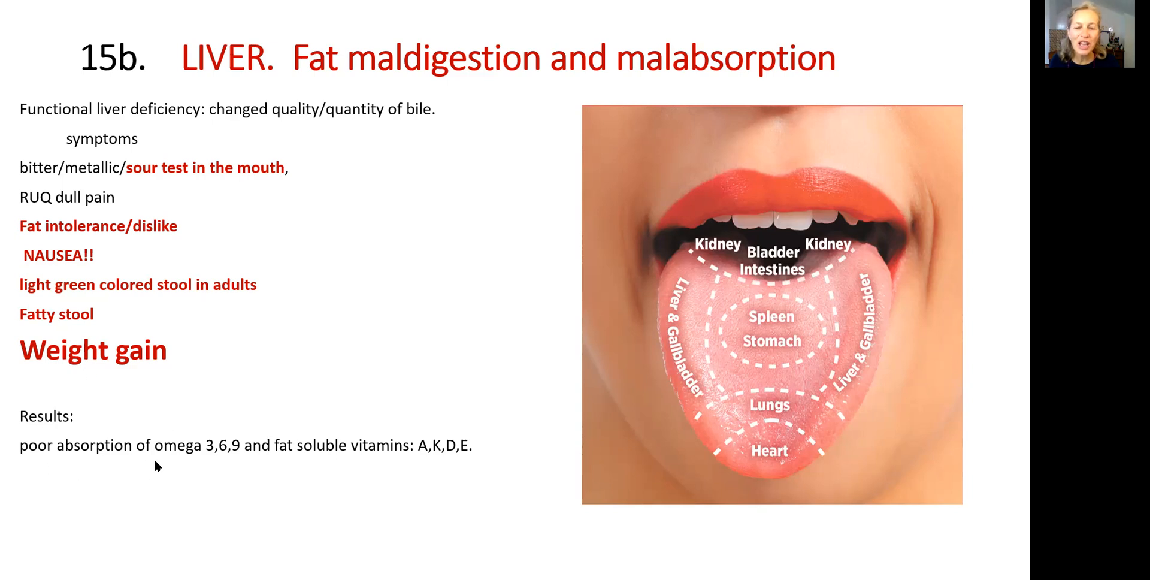
mouse_move(390, 470)
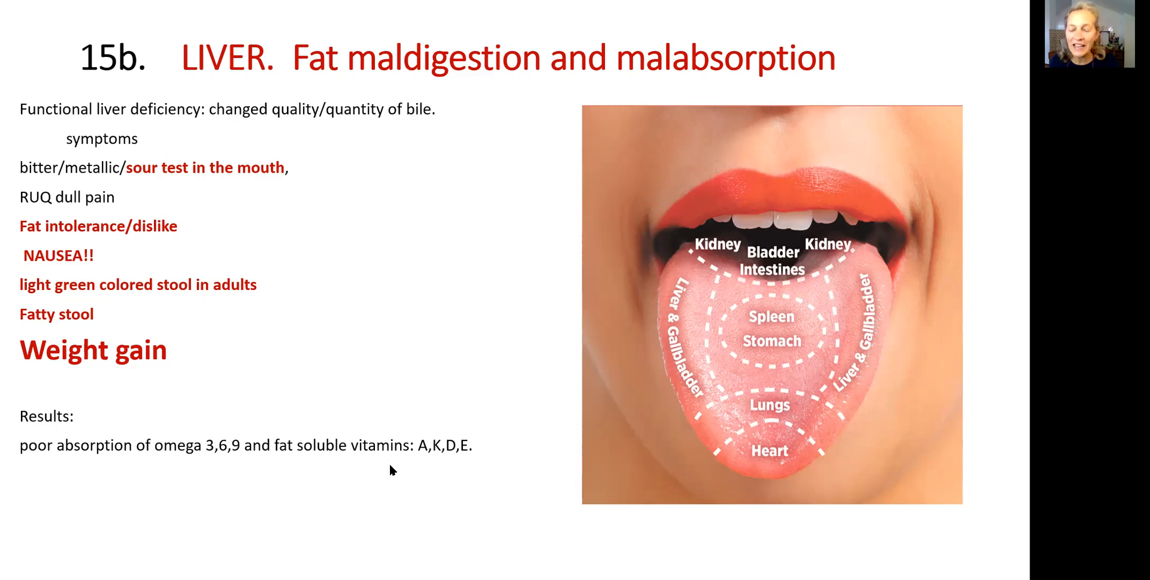
mouse_move(395, 396)
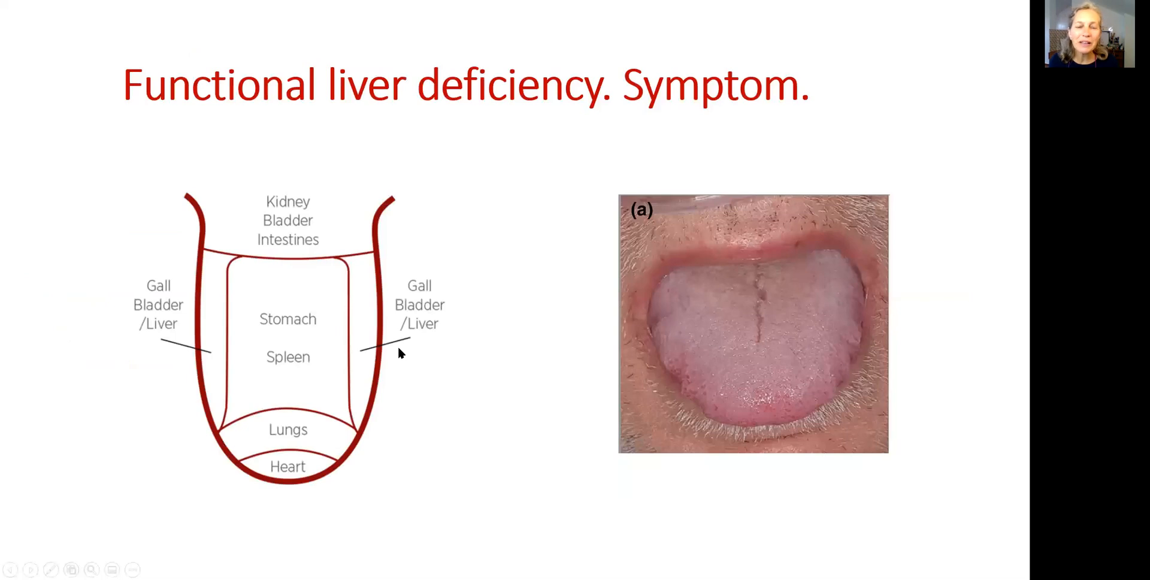
mouse_move(399, 405)
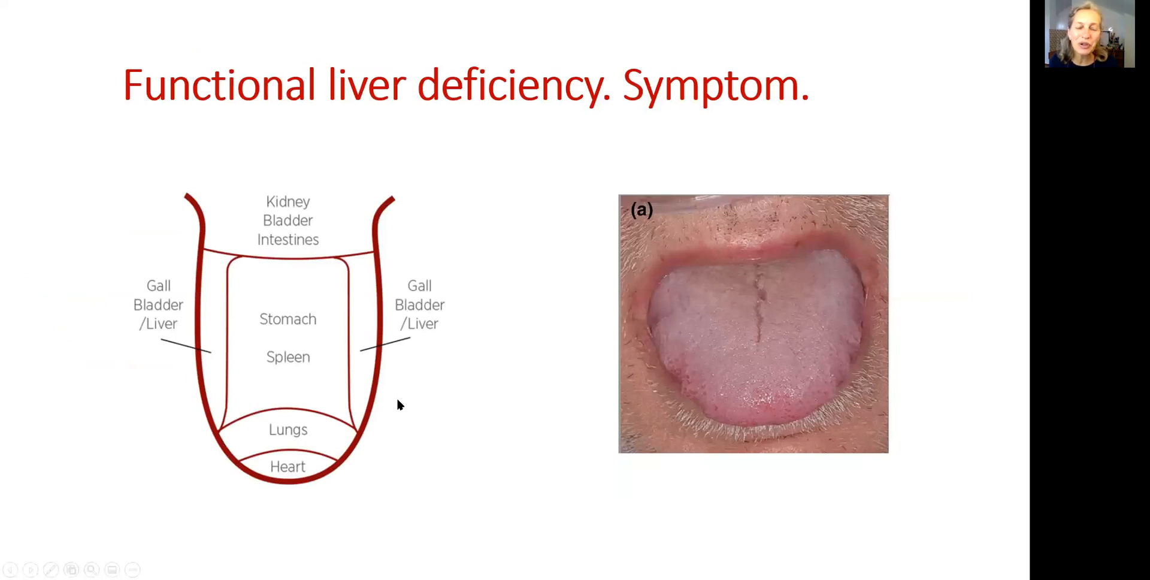
mouse_move(334, 379)
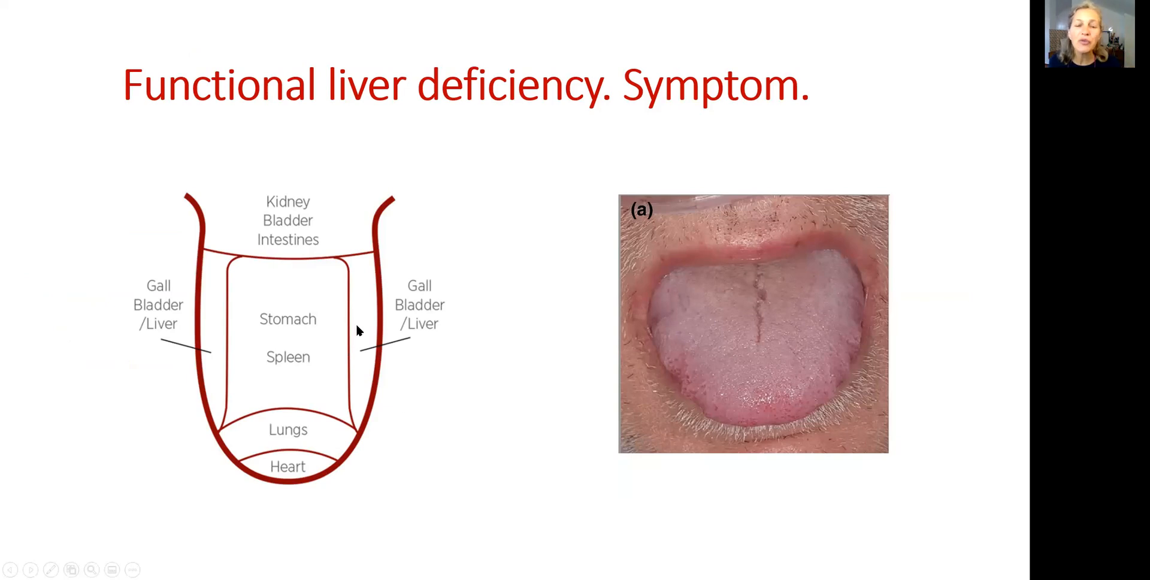
mouse_move(367, 328)
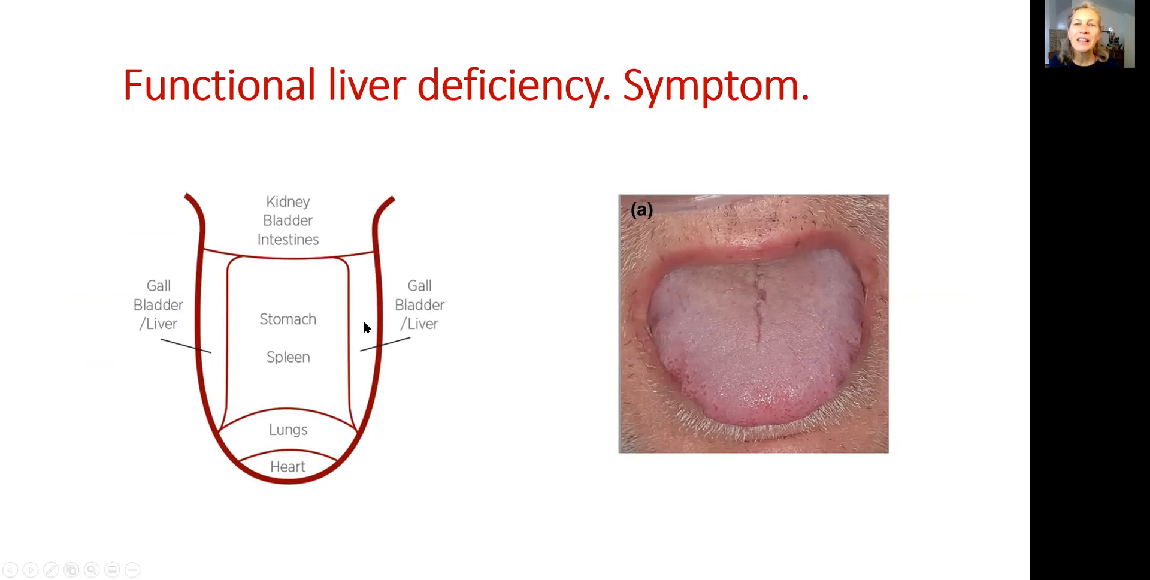
mouse_move(189, 315)
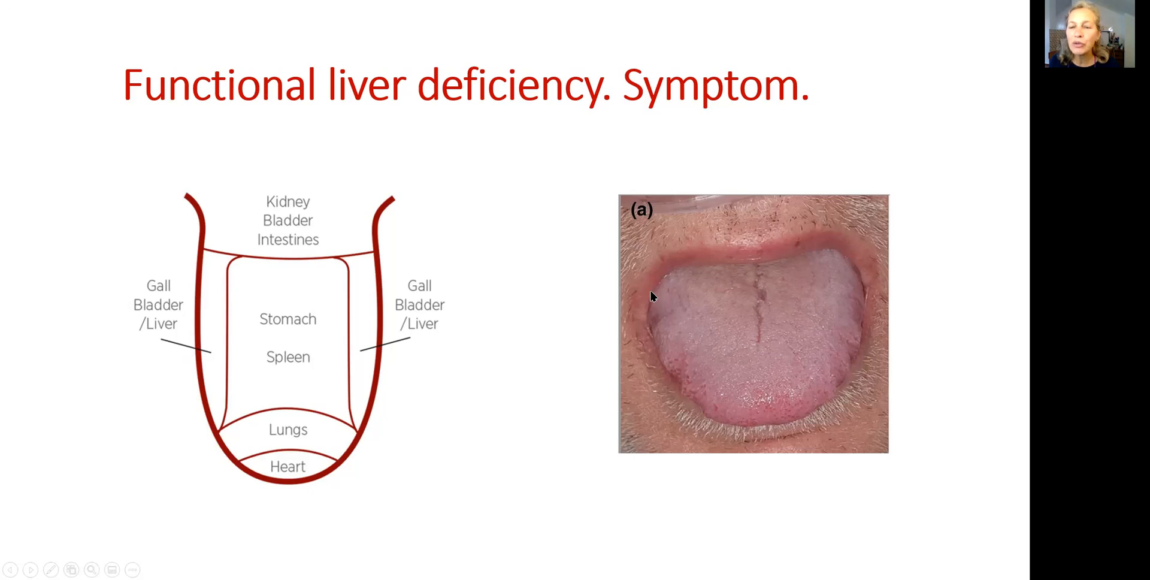
mouse_move(654, 357)
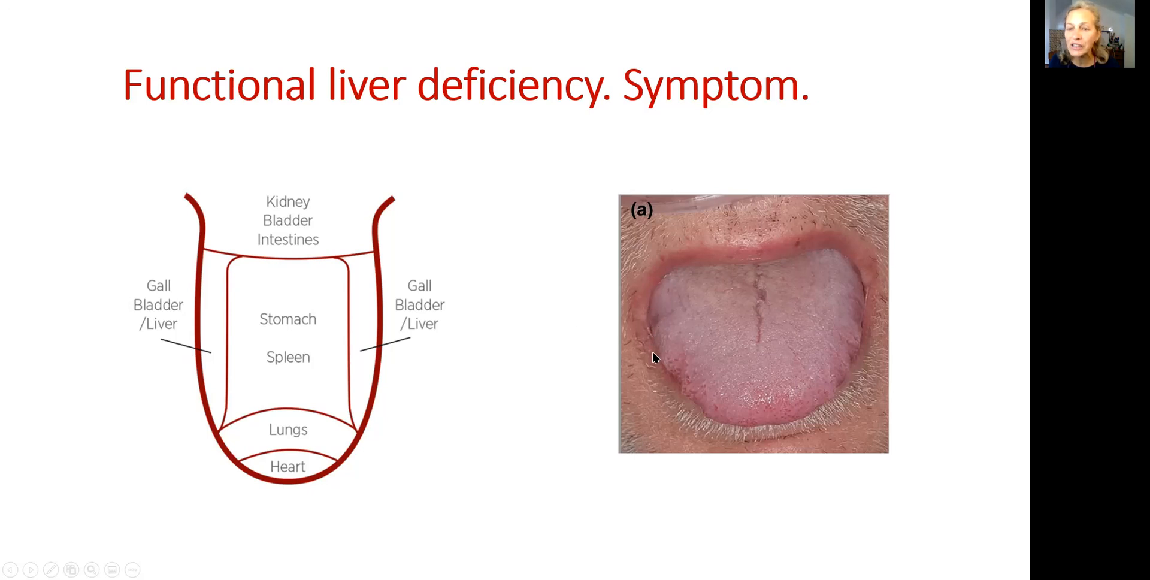
mouse_move(695, 407)
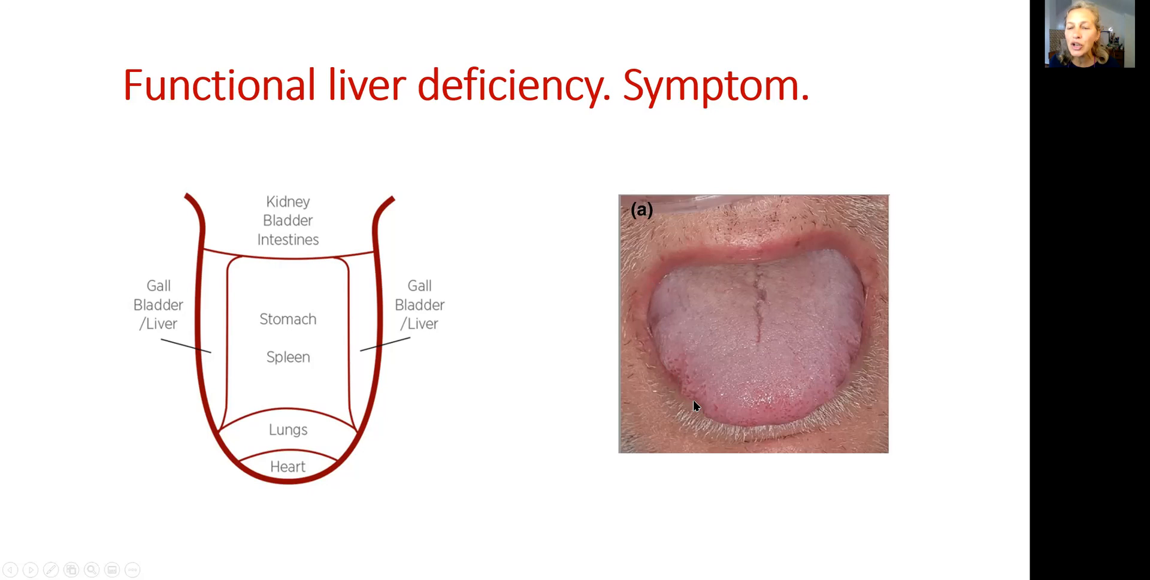
mouse_move(863, 308)
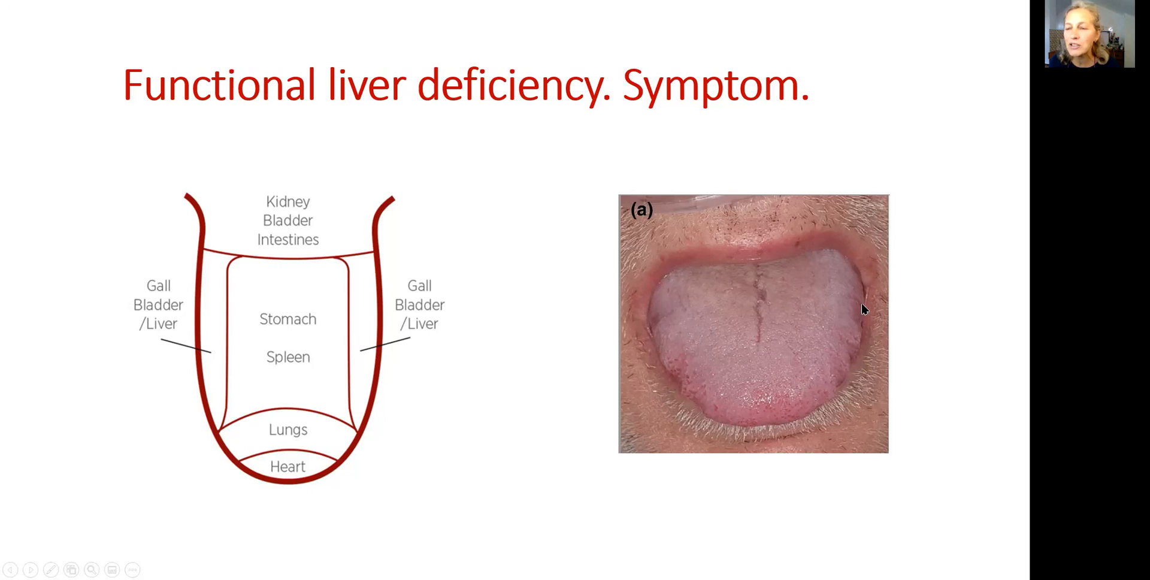
mouse_move(840, 401)
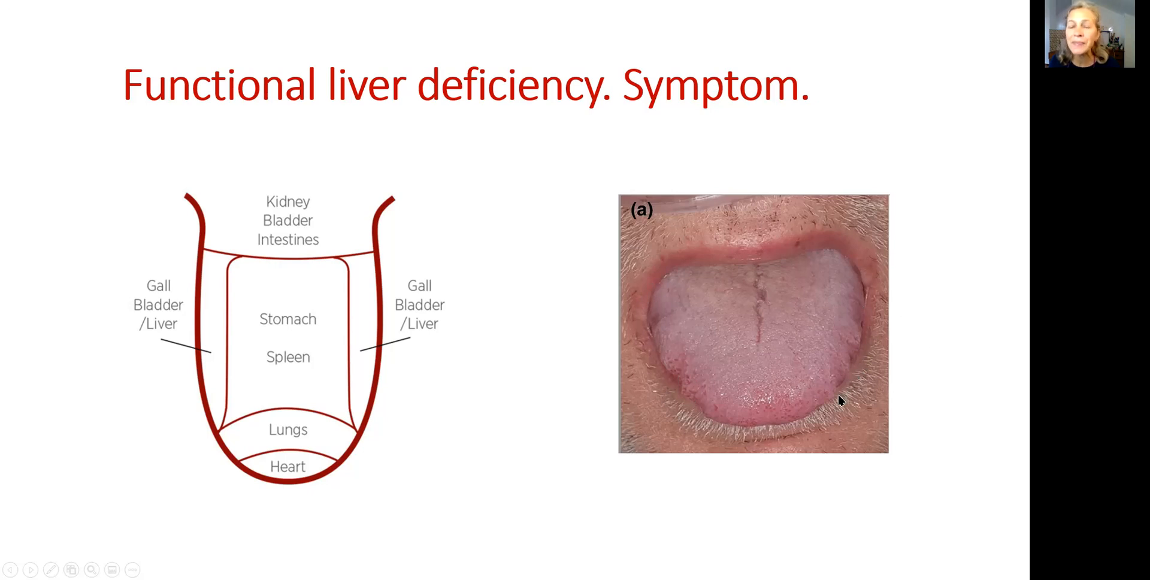
mouse_move(836, 396)
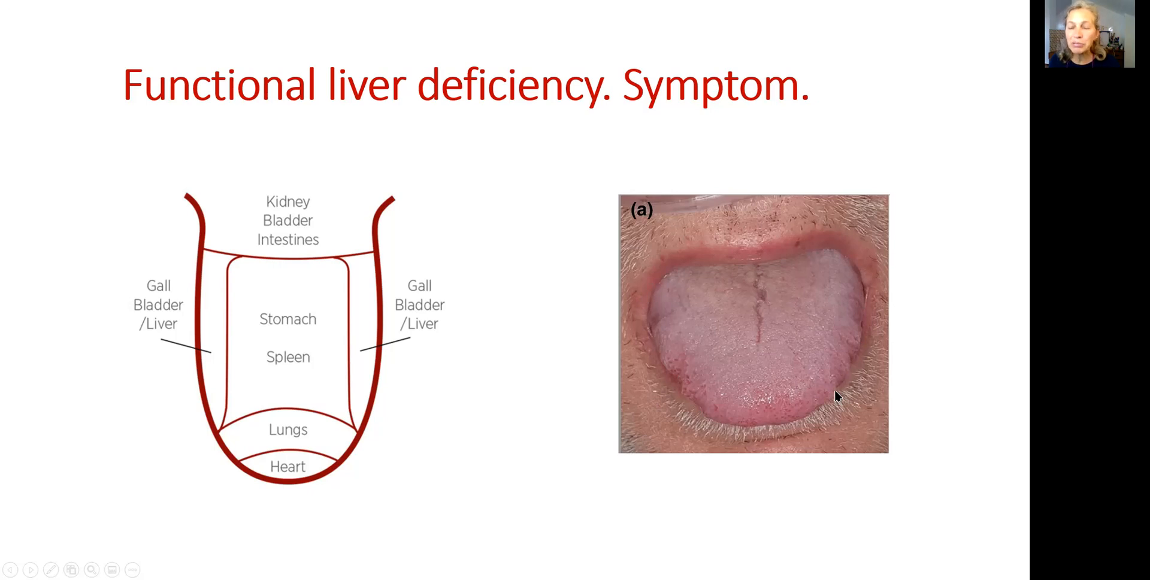
mouse_move(579, 379)
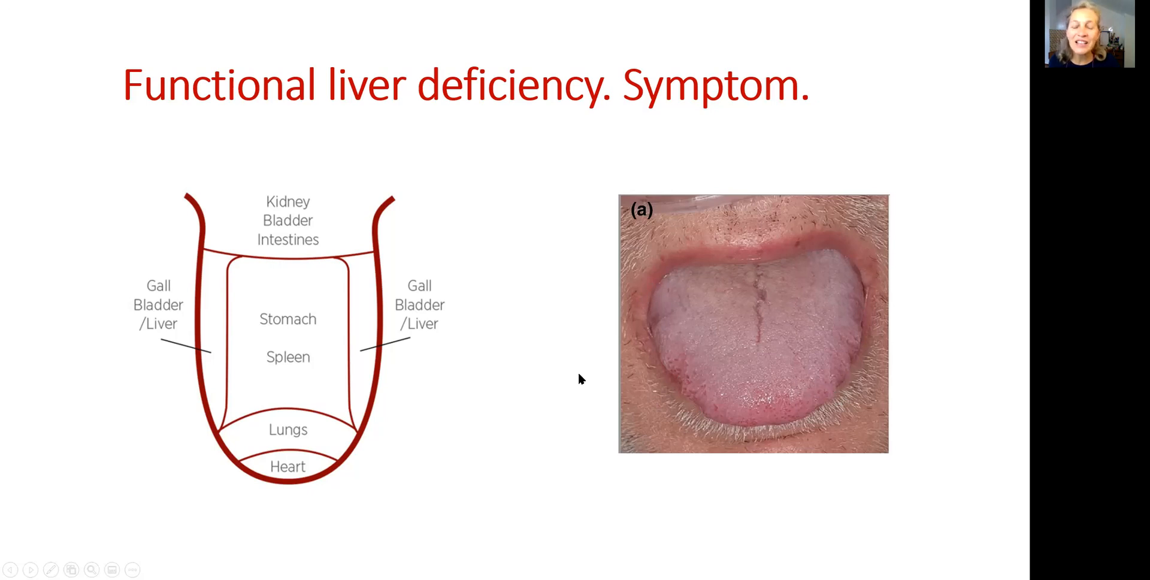
mouse_move(563, 376)
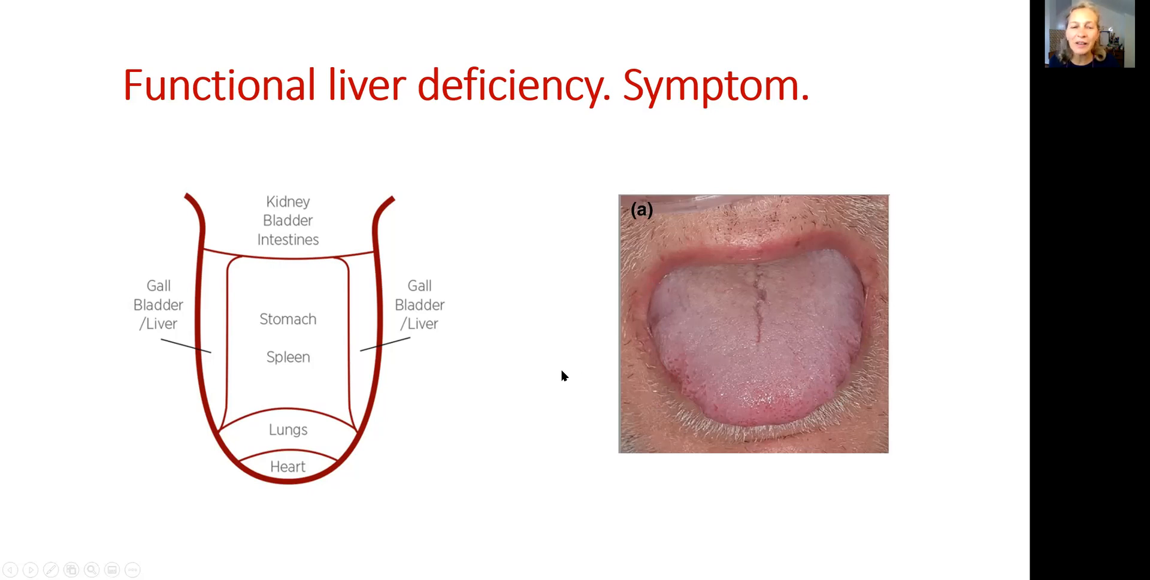
mouse_move(758, 330)
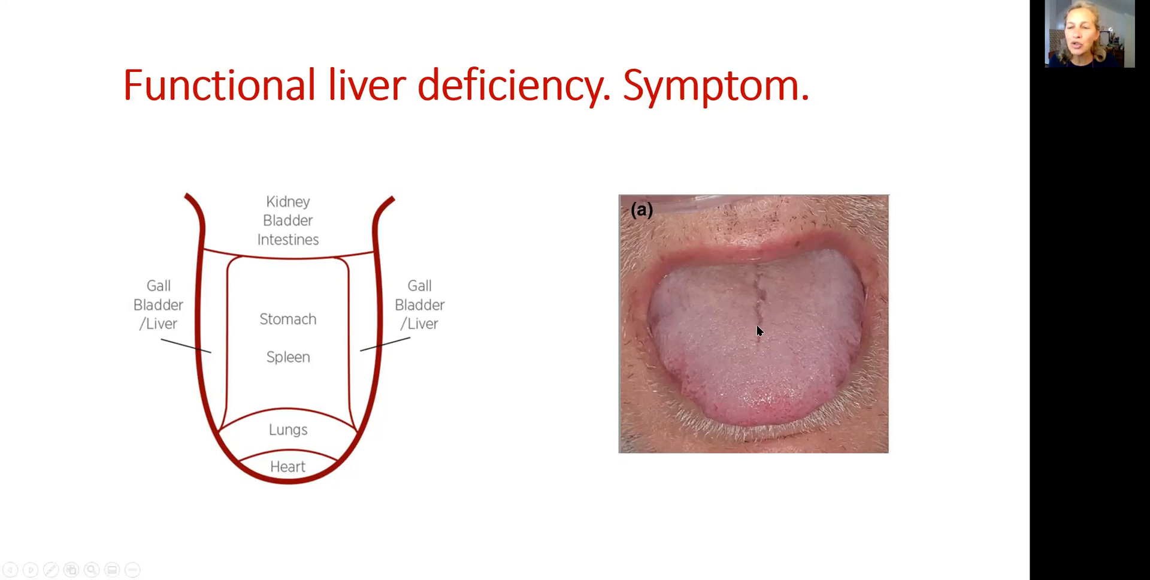
mouse_move(291, 345)
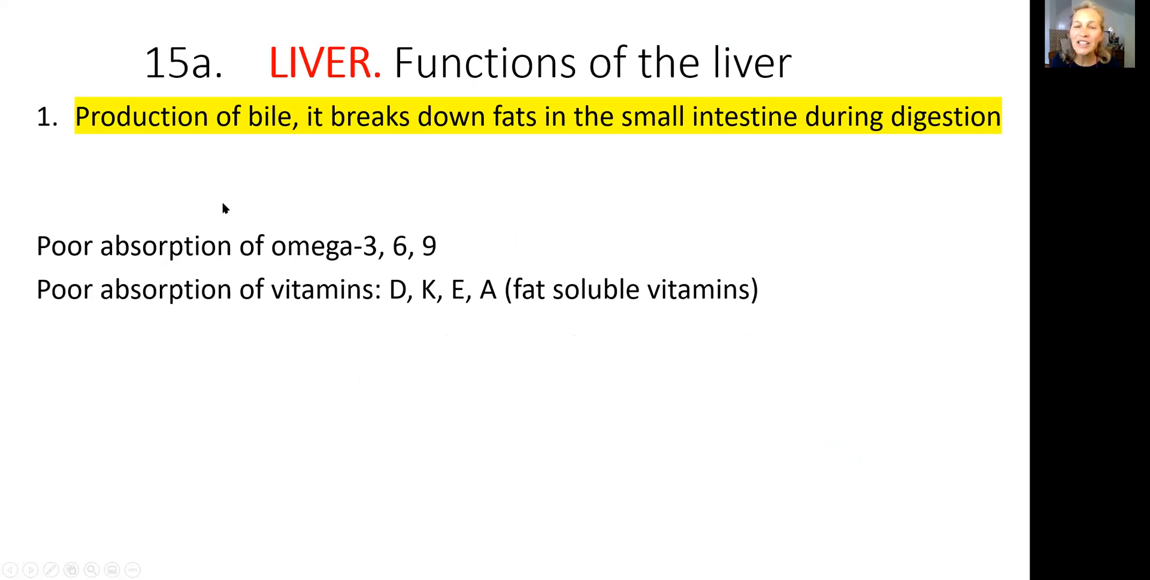
mouse_move(563, 24)
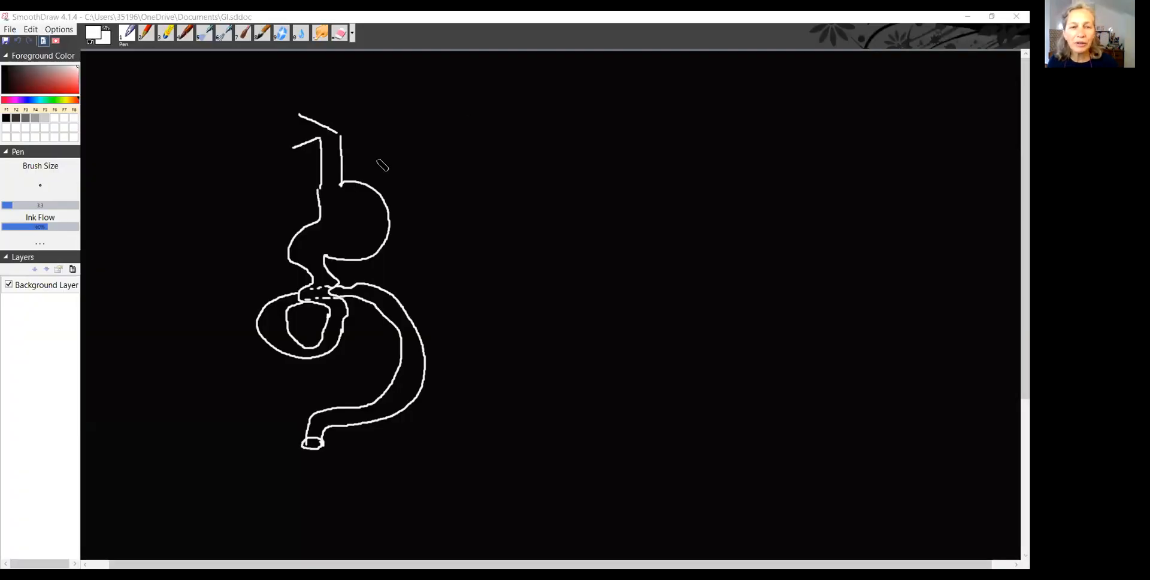
mouse_move(286, 158)
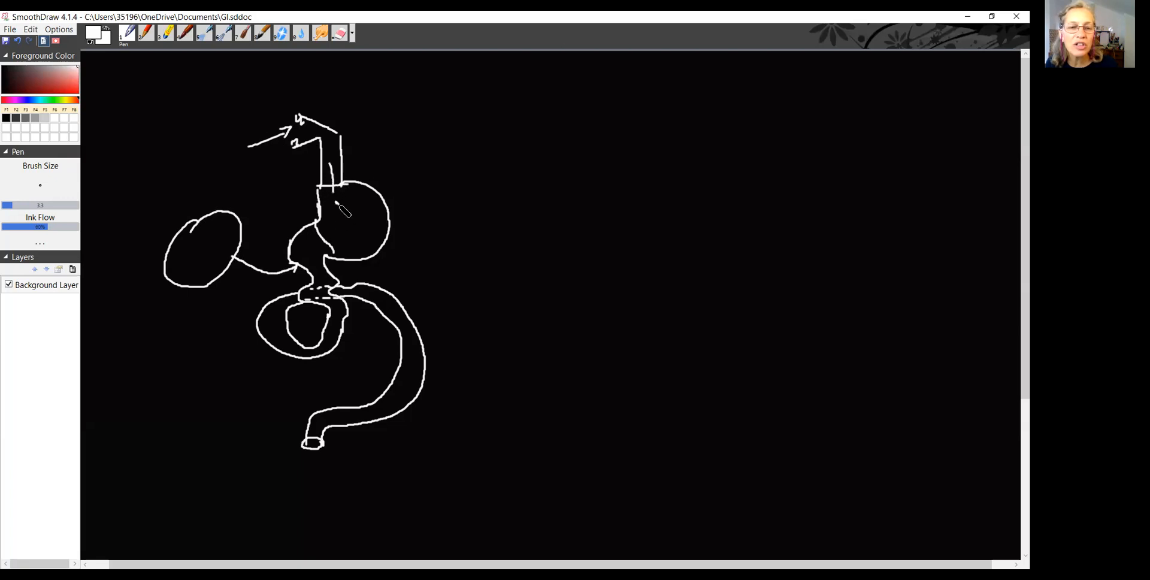
Step: Draw an arrow pointing down into the duodenum
left_click_drag(338, 205, 316, 249)
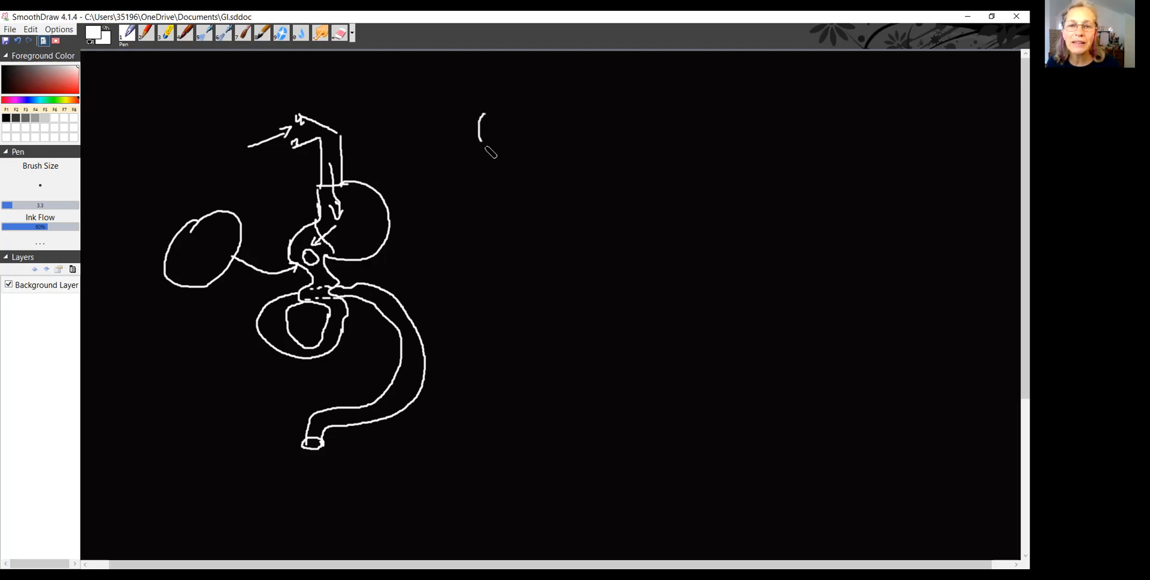
Step: Draw a small circle at the top right and write a short label beside the duodenum arrows
left_click_drag(483, 110, 497, 150)
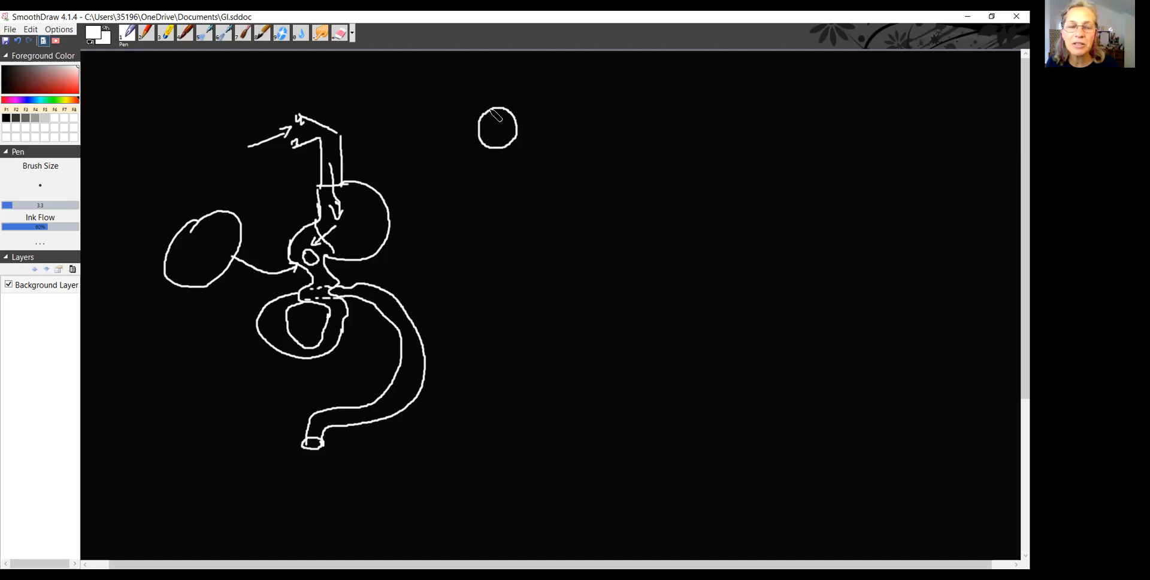
mouse_move(238, 260)
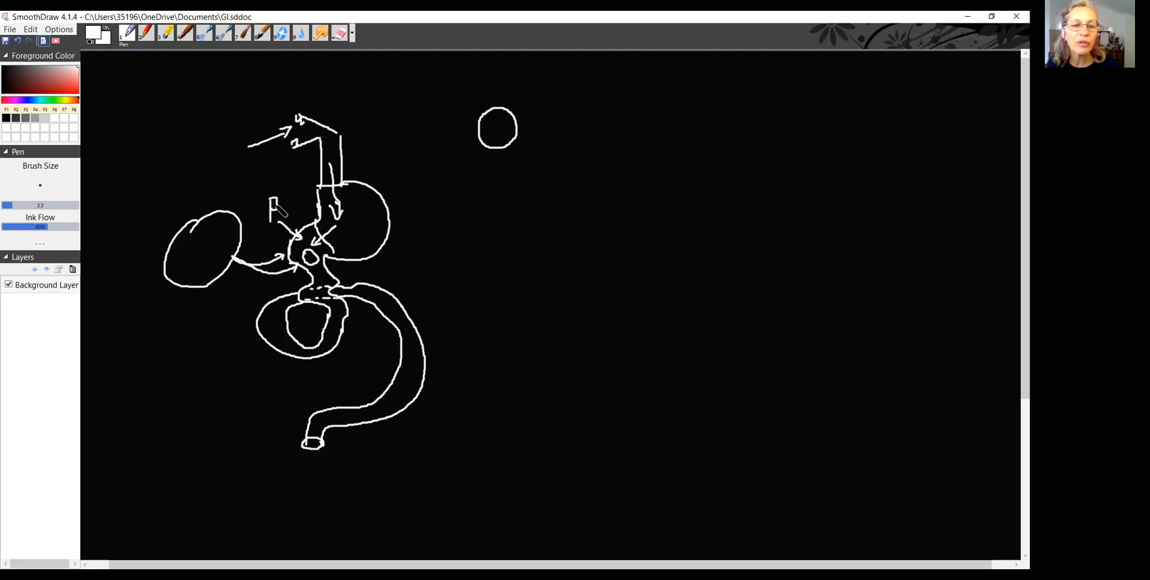
left_click_drag(271, 209, 293, 205)
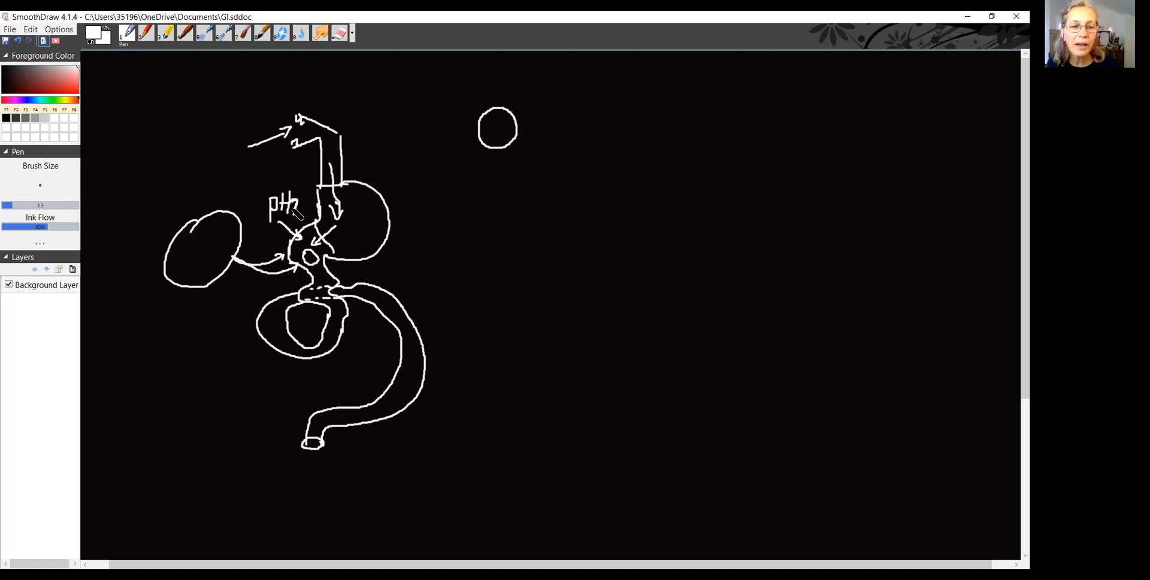
mouse_move(286, 260)
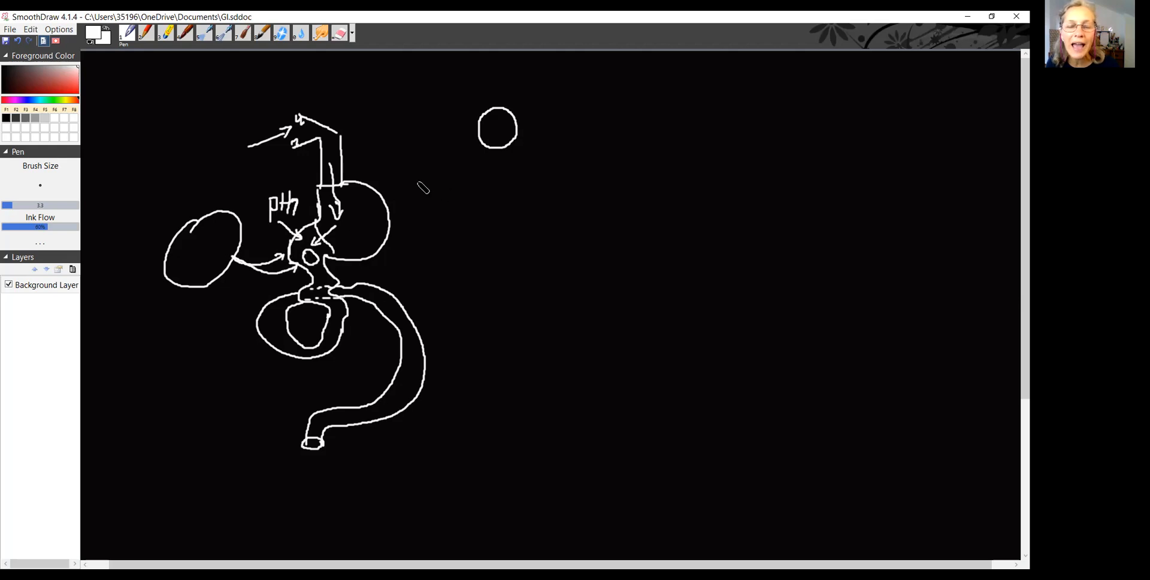
mouse_move(488, 161)
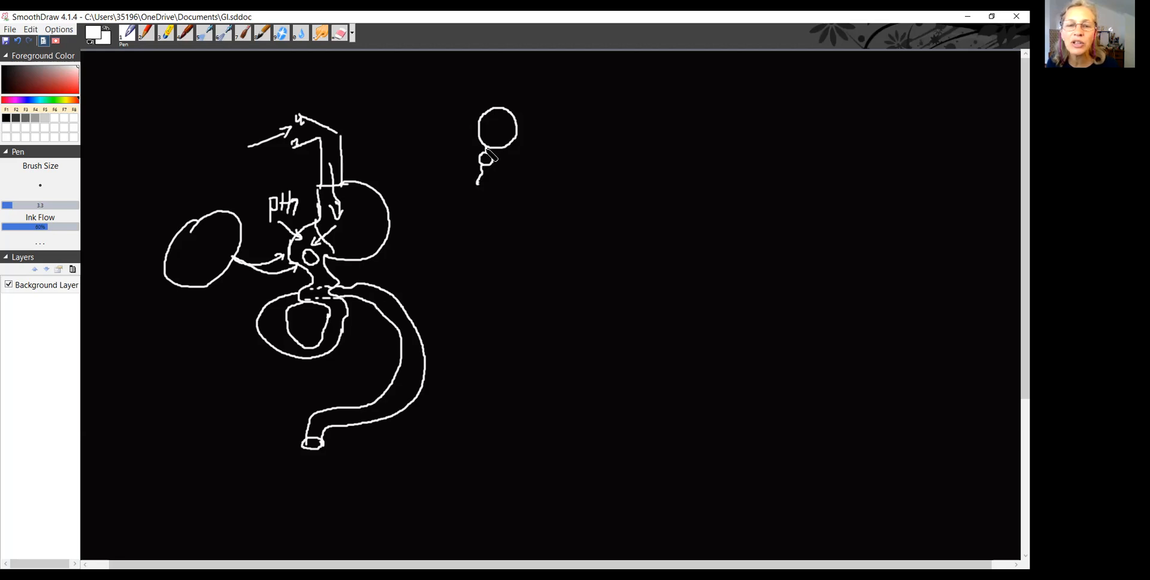
Step: Sketch small particles below the upper circle and an arrow across it
left_click_drag(486, 159, 520, 147)
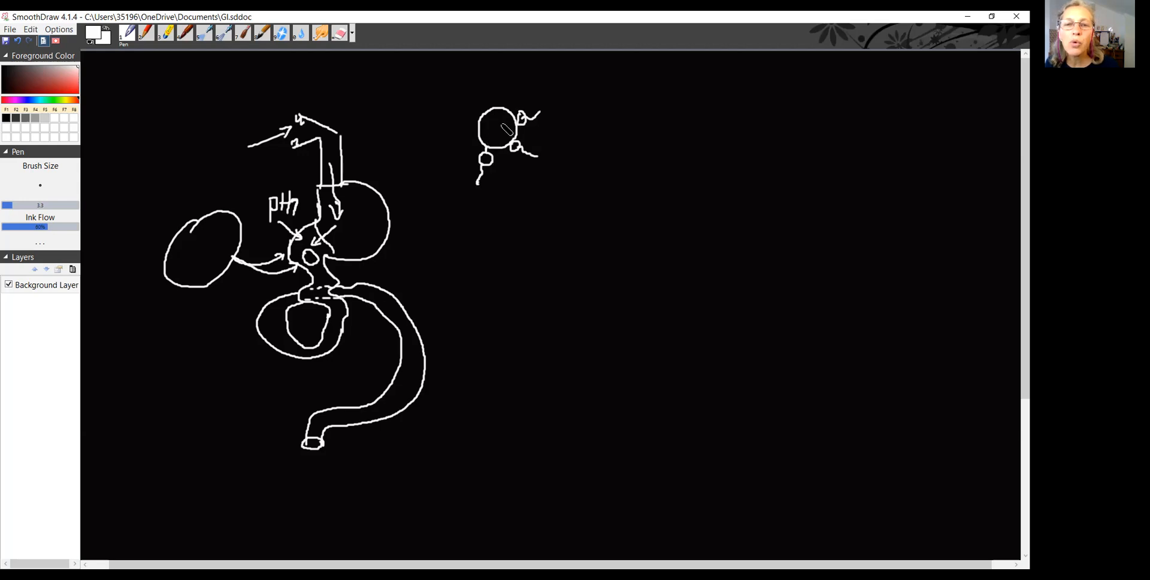
left_click_drag(515, 139, 522, 99)
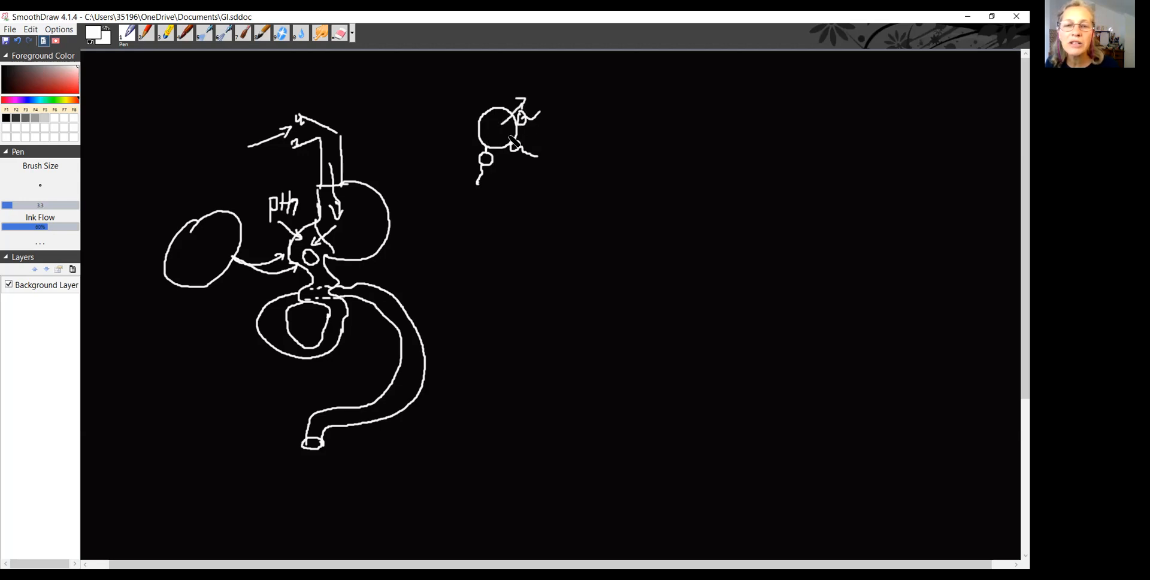
left_click_drag(497, 174, 490, 204)
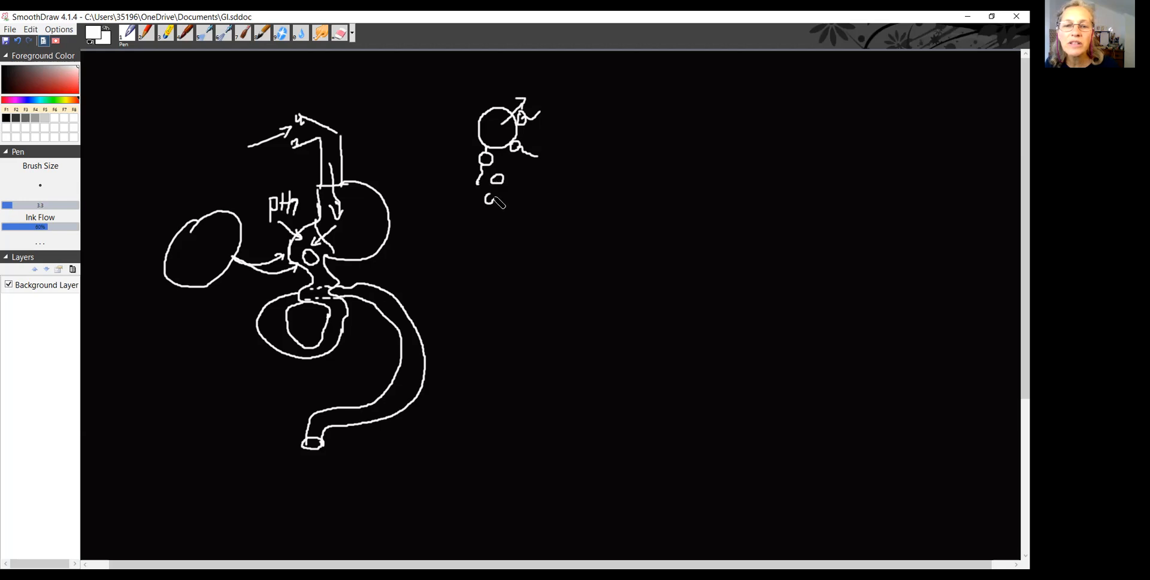
left_click_drag(490, 202, 504, 216)
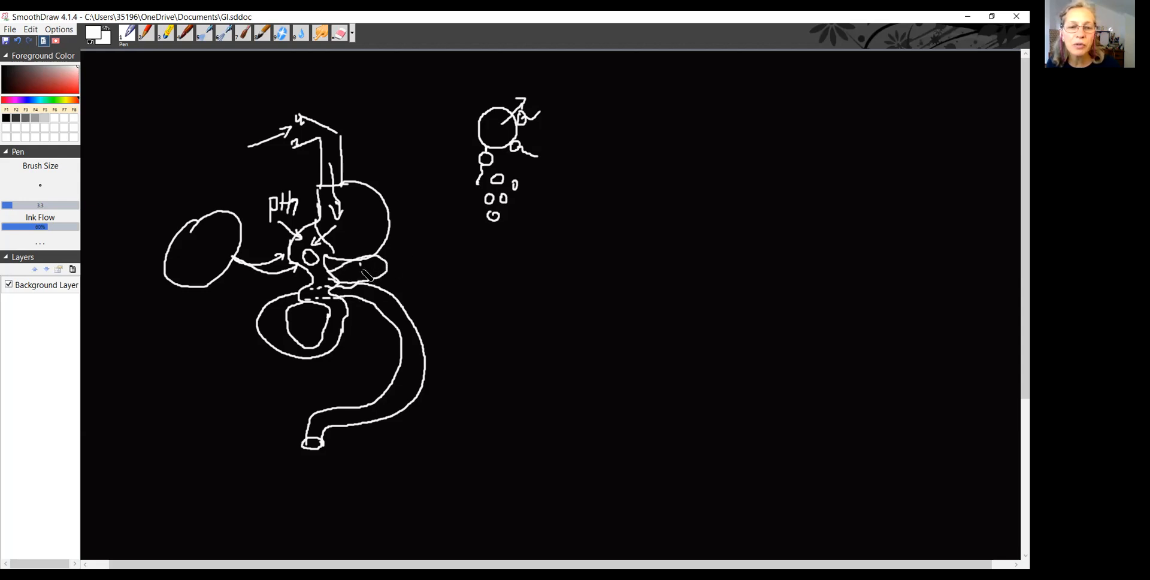
Step: Mark the small oval beside the stomach with P and cross out two droplets
left_click_drag(367, 275, 359, 272)
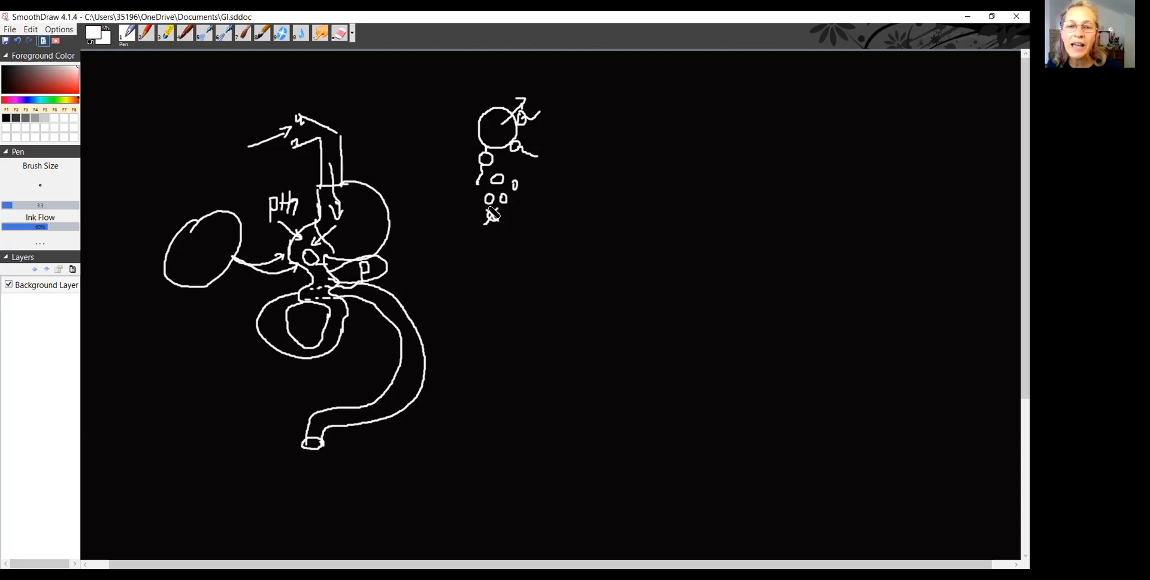
left_click_drag(491, 212, 488, 220)
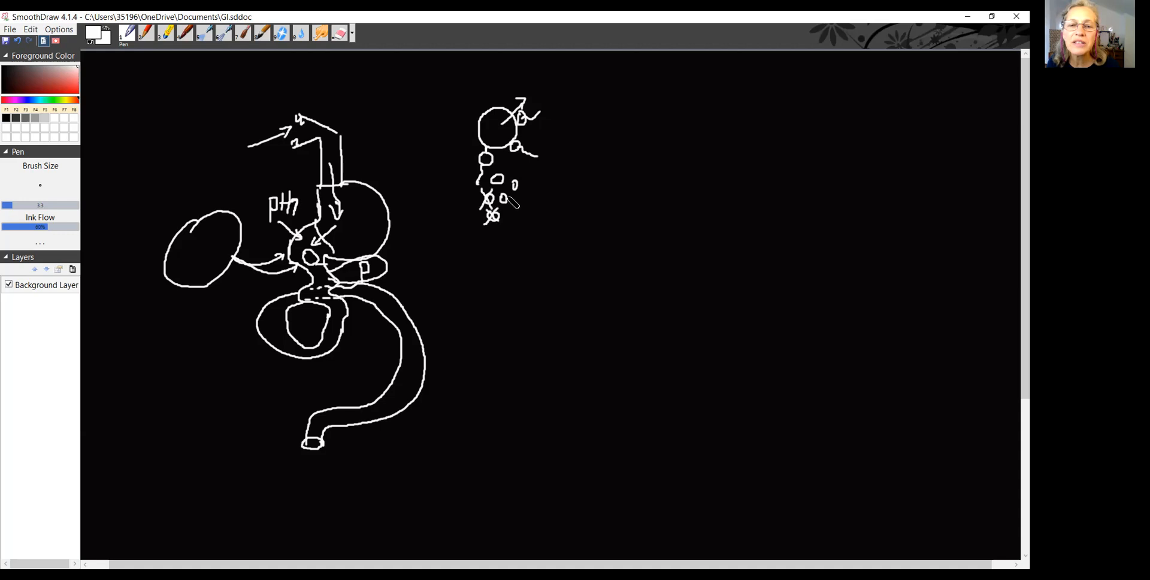
left_click_drag(499, 194, 495, 216)
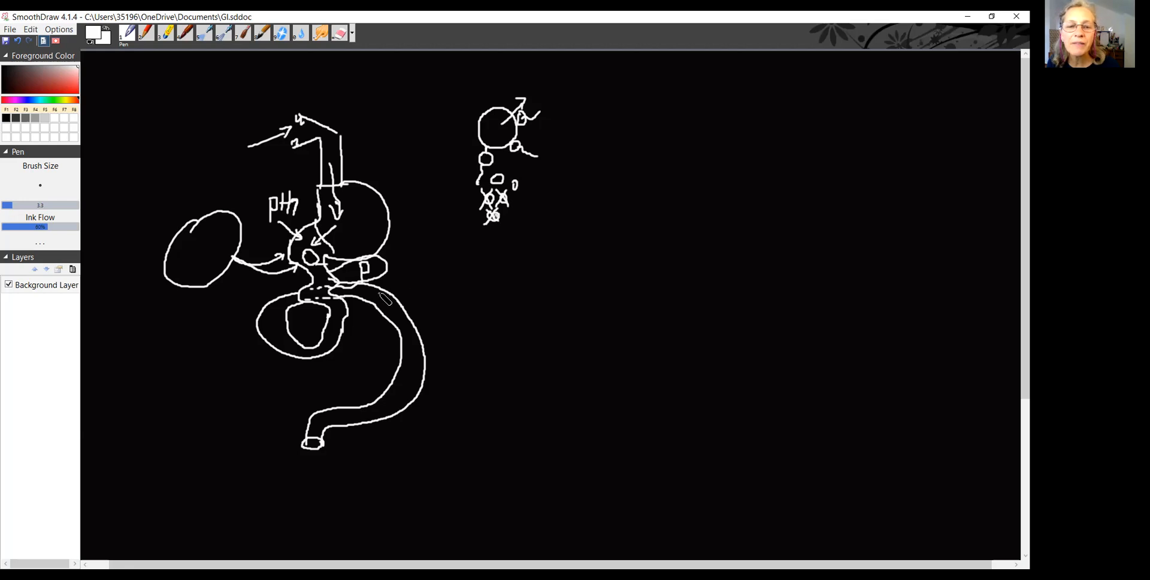
Step: Draw an arrow from the intestine to a tall tube-shaped vessel, plus a second arrow toward it
left_click_drag(385, 299, 451, 297)
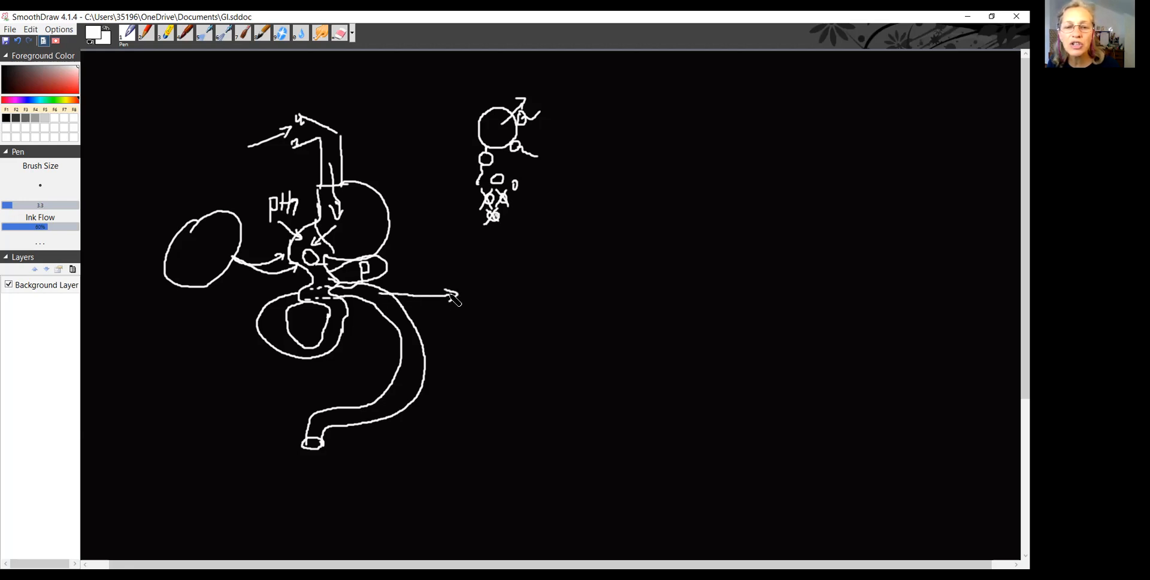
left_click_drag(469, 273, 468, 304)
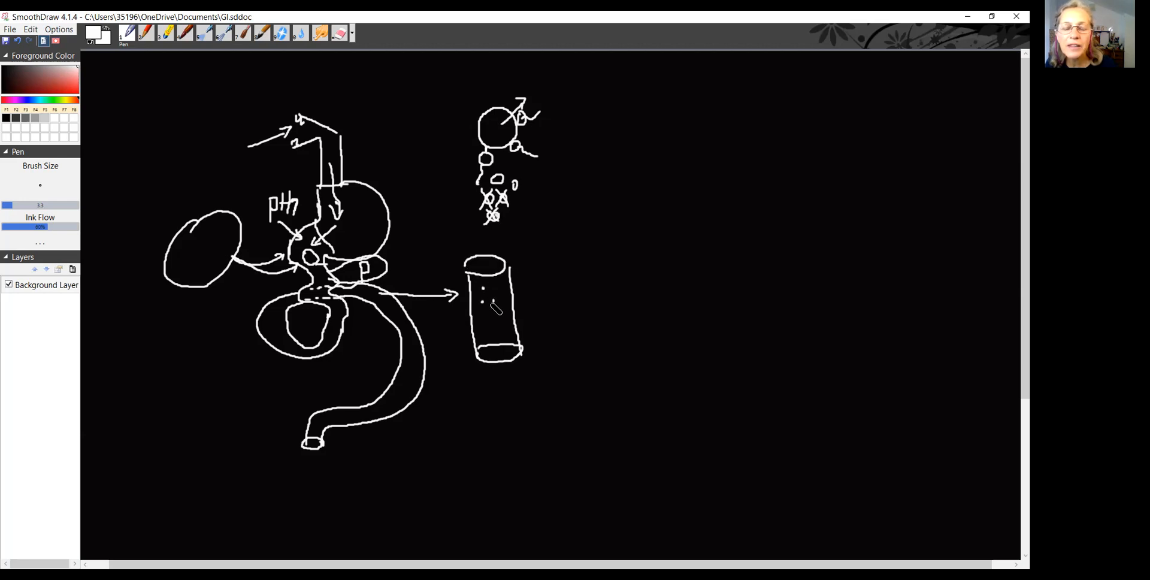
mouse_move(352, 311)
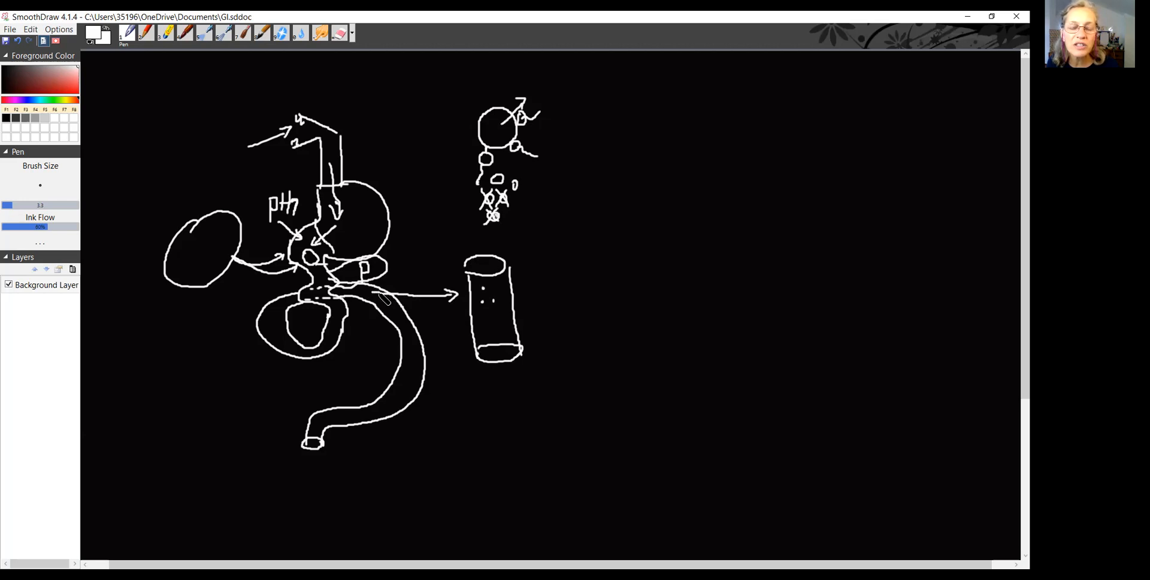
mouse_move(501, 174)
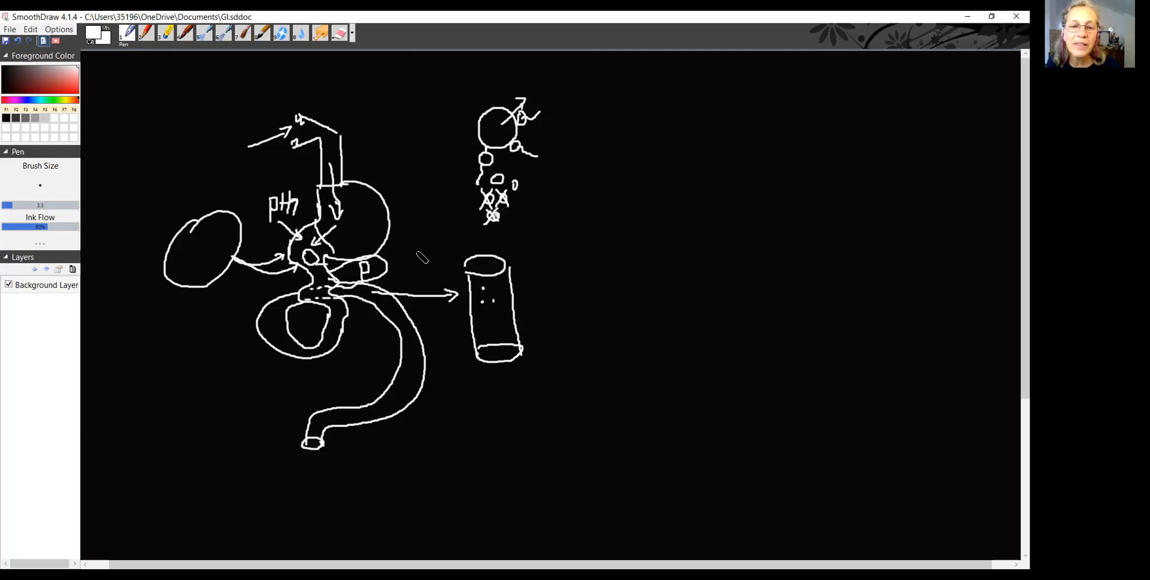
mouse_move(443, 284)
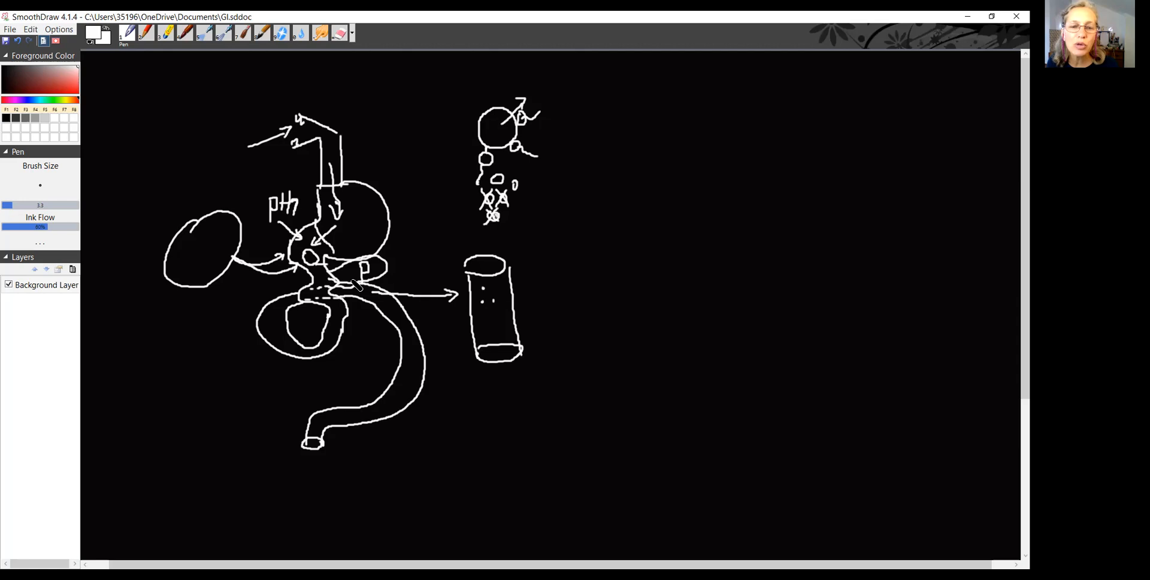
left_click_drag(373, 297, 421, 304)
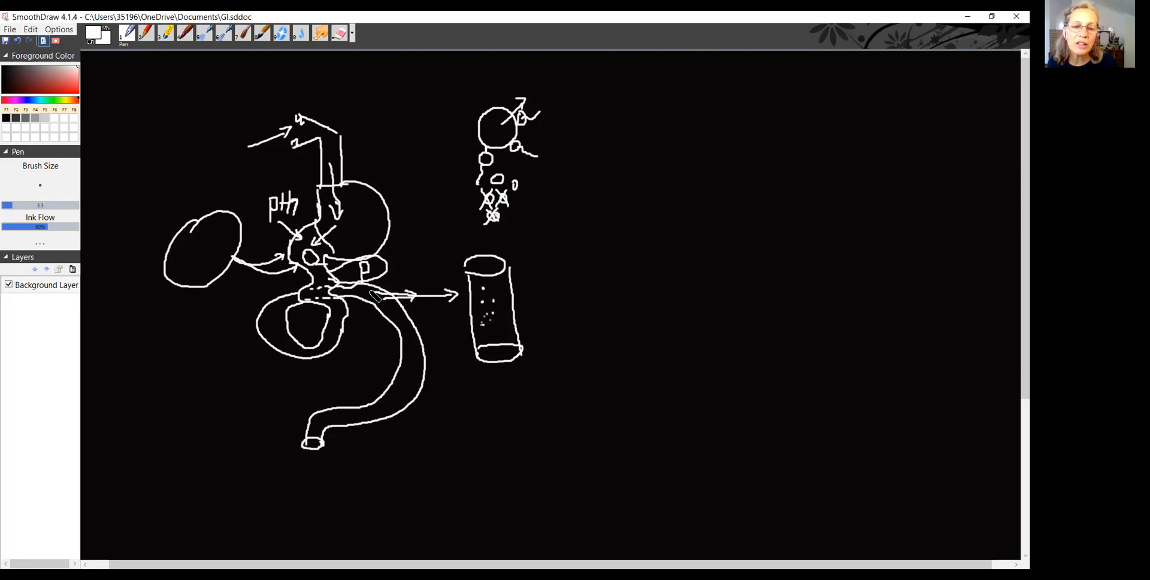
mouse_move(389, 308)
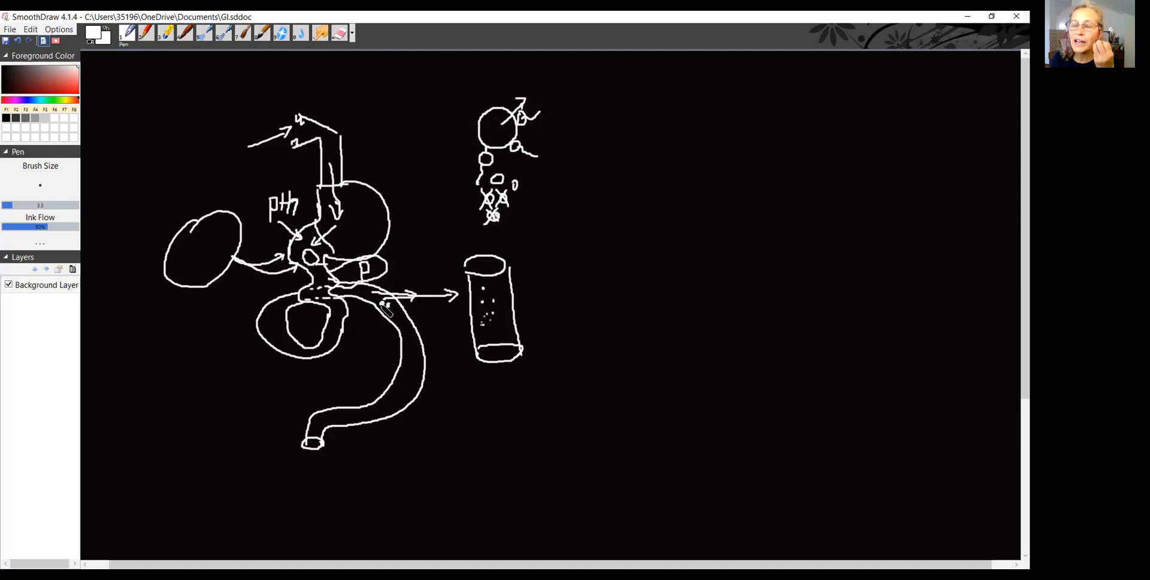
mouse_move(380, 307)
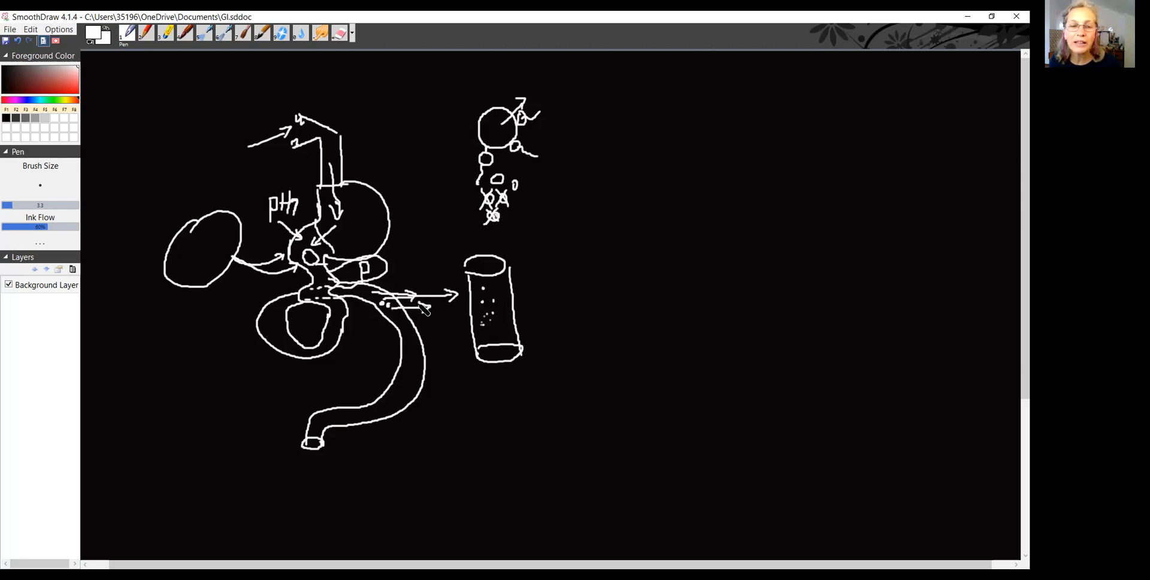
mouse_move(418, 288)
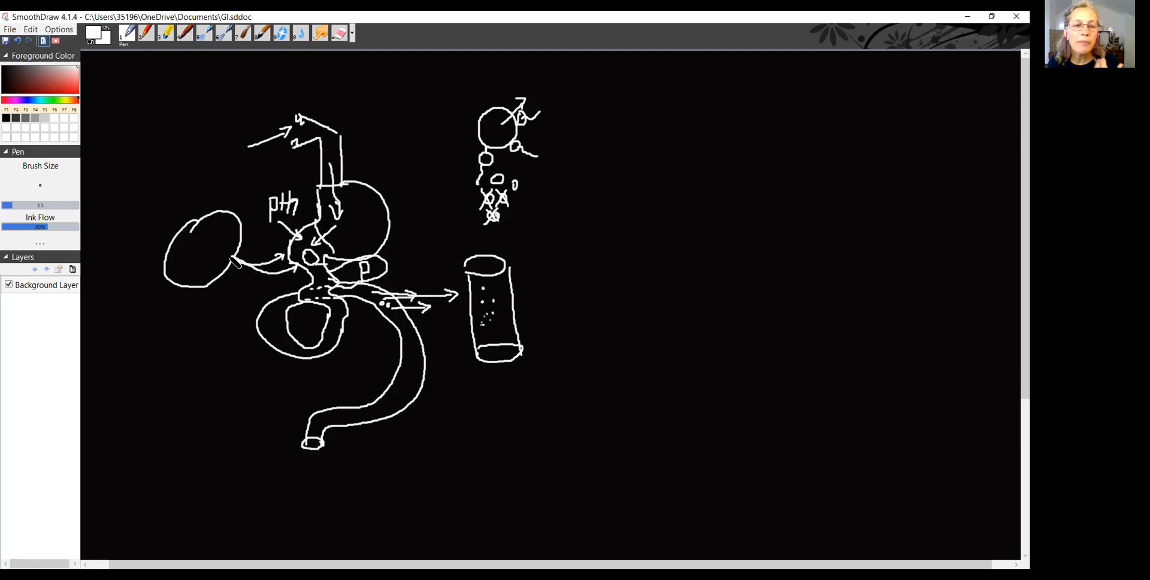
Step: Cross out the left oval's arrow, centre circle, top cell and vessel arrow, then write DK
left_click_drag(232, 259, 294, 274)
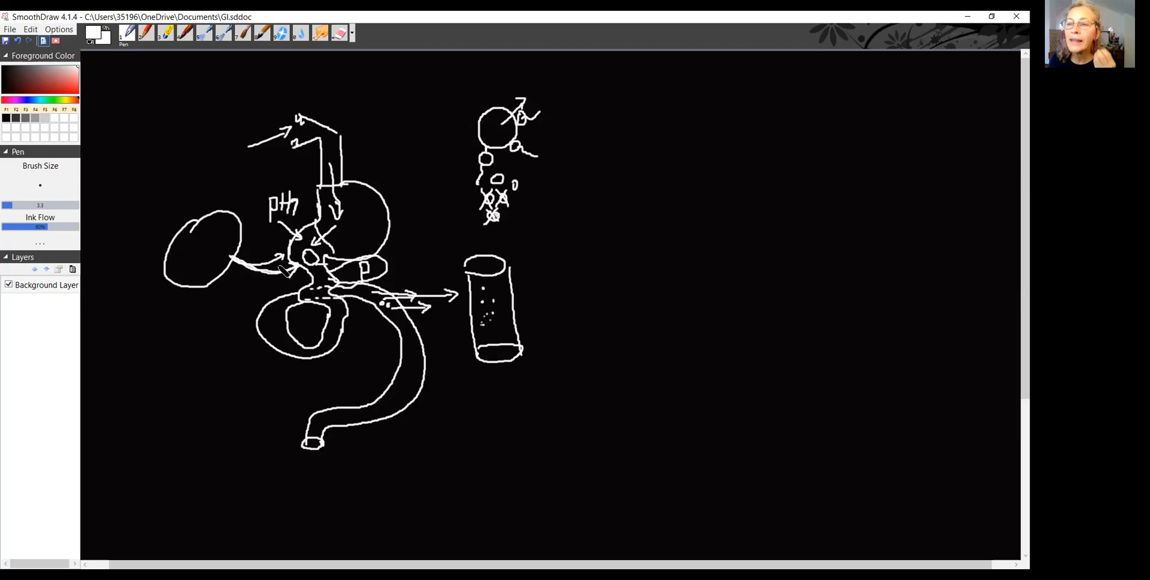
mouse_move(282, 271)
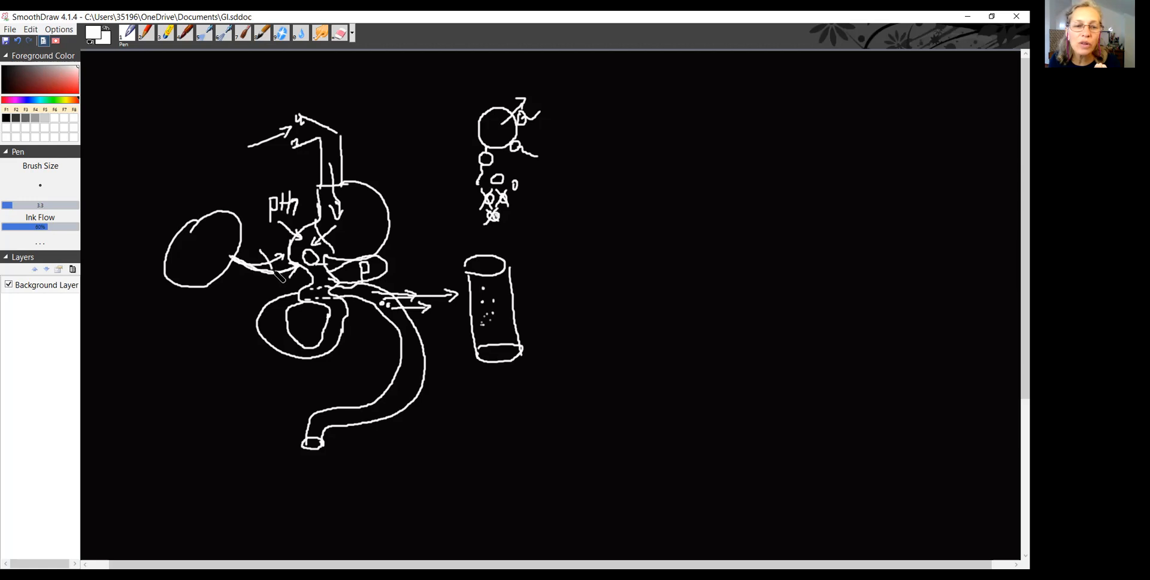
left_click_drag(262, 252, 275, 270)
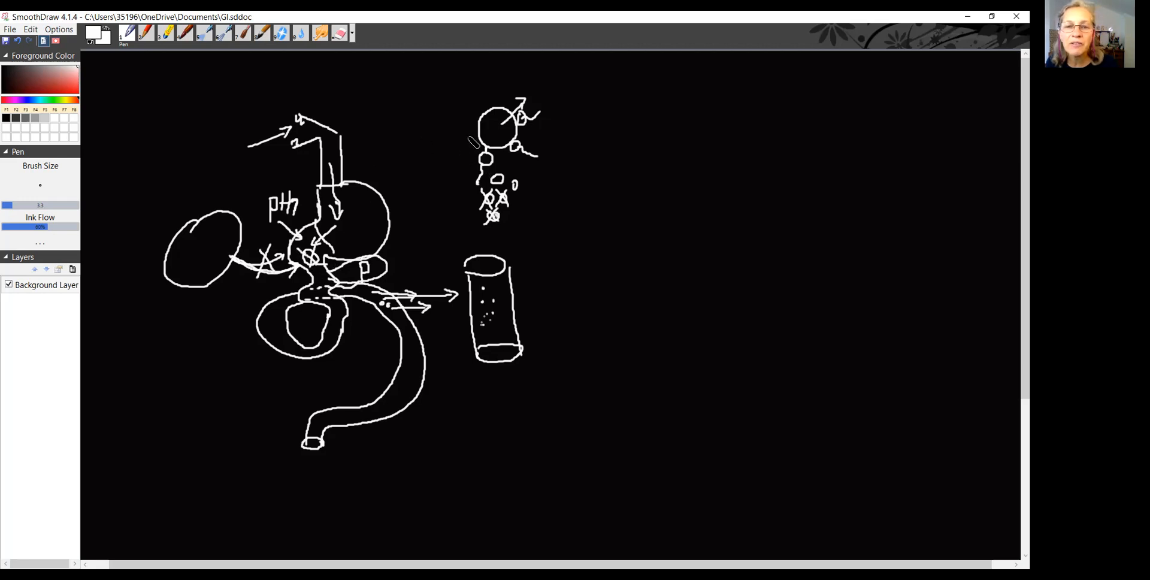
left_click_drag(484, 110, 458, 154)
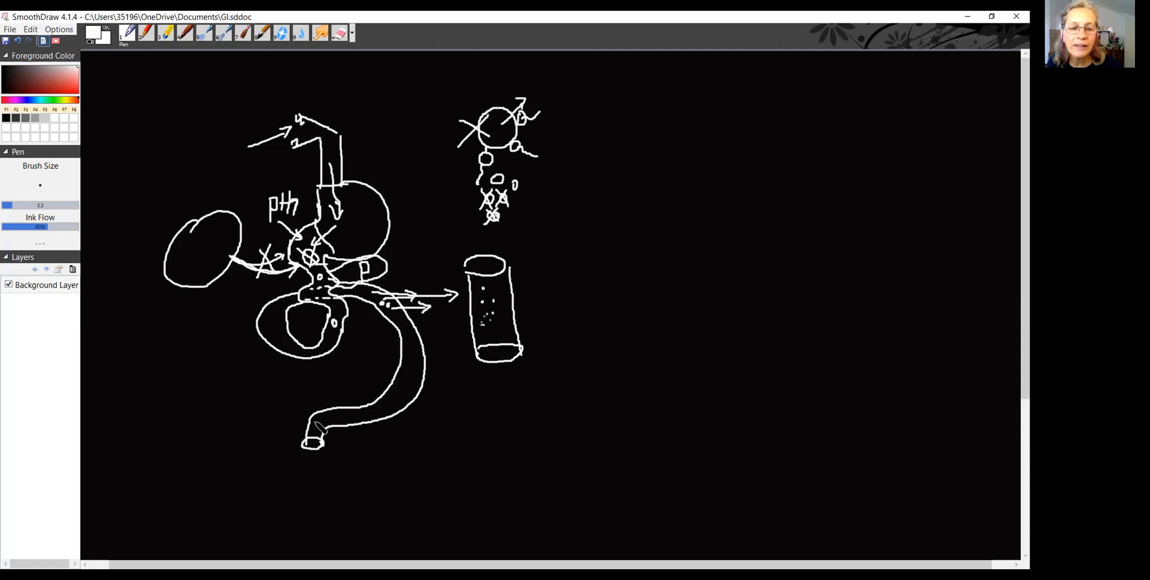
left_click_drag(314, 439, 313, 472)
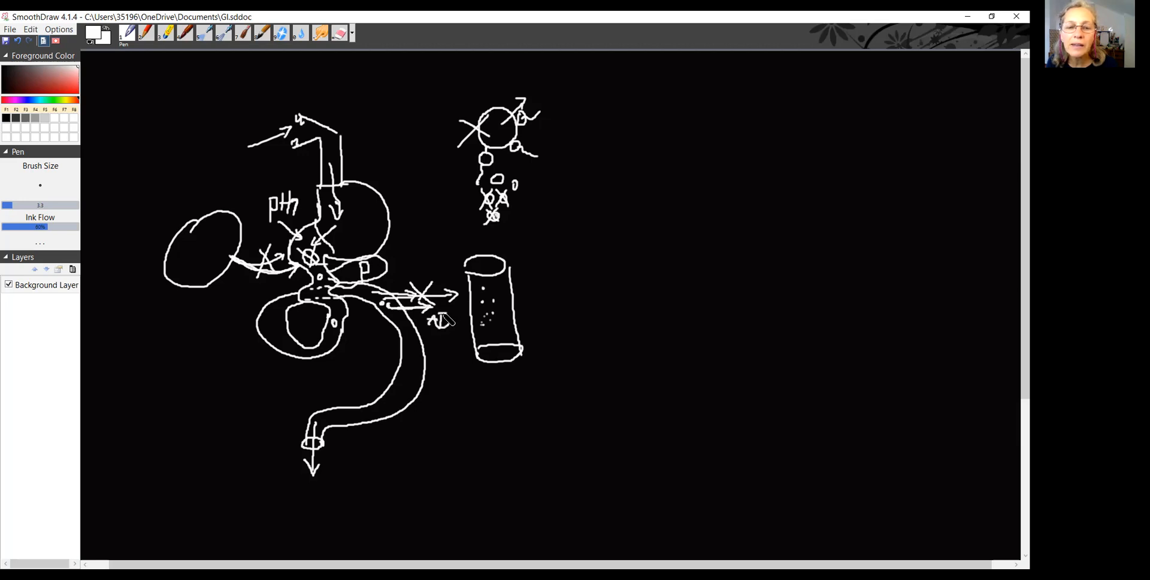
left_click_drag(433, 322, 455, 341)
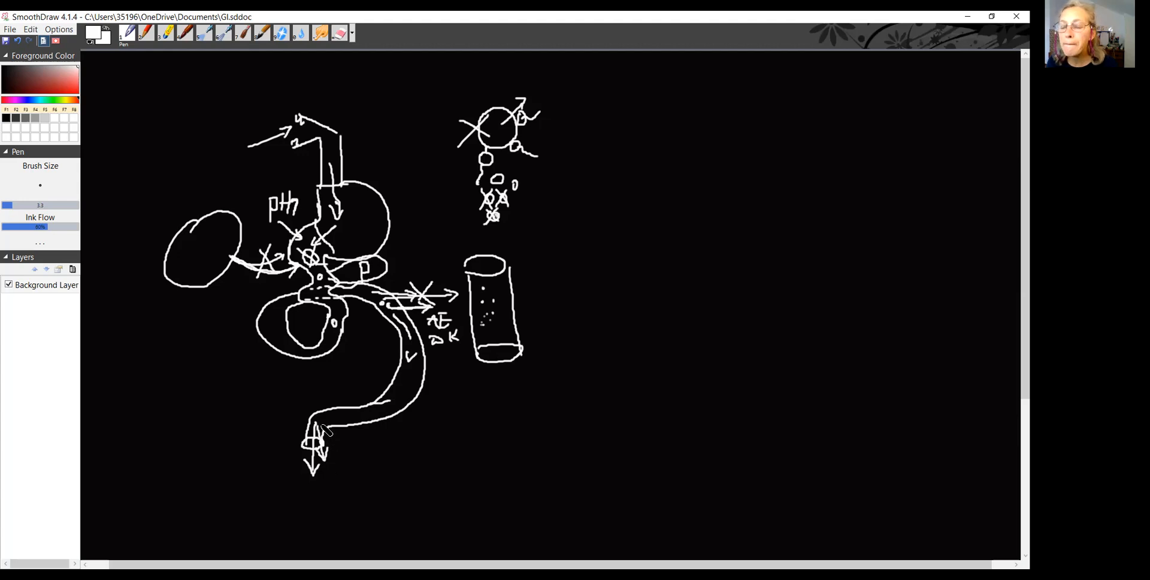
mouse_move(594, 56)
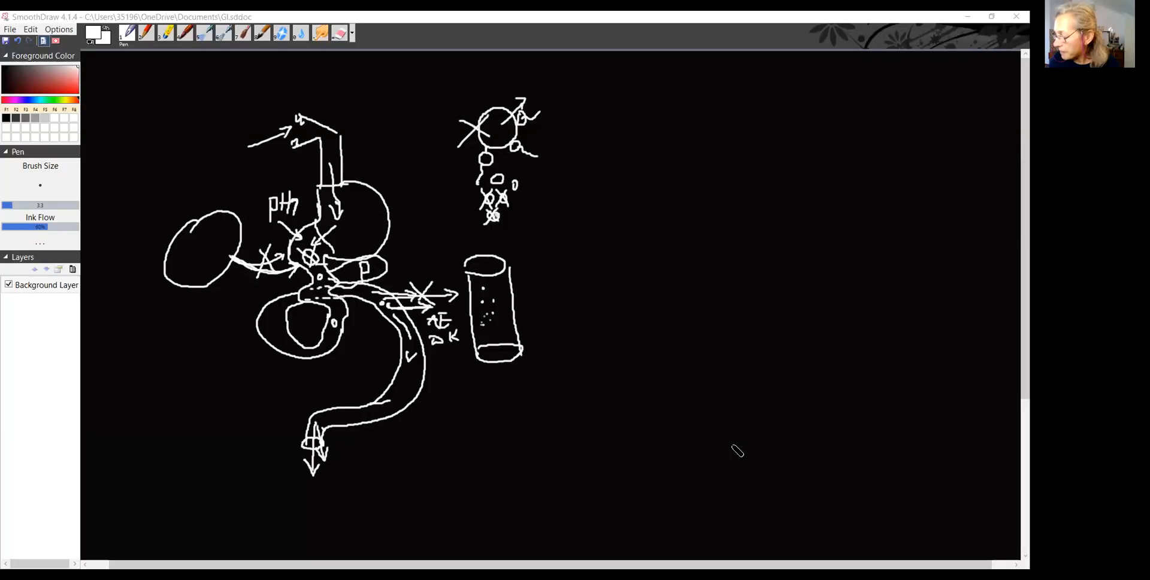
mouse_move(611, 208)
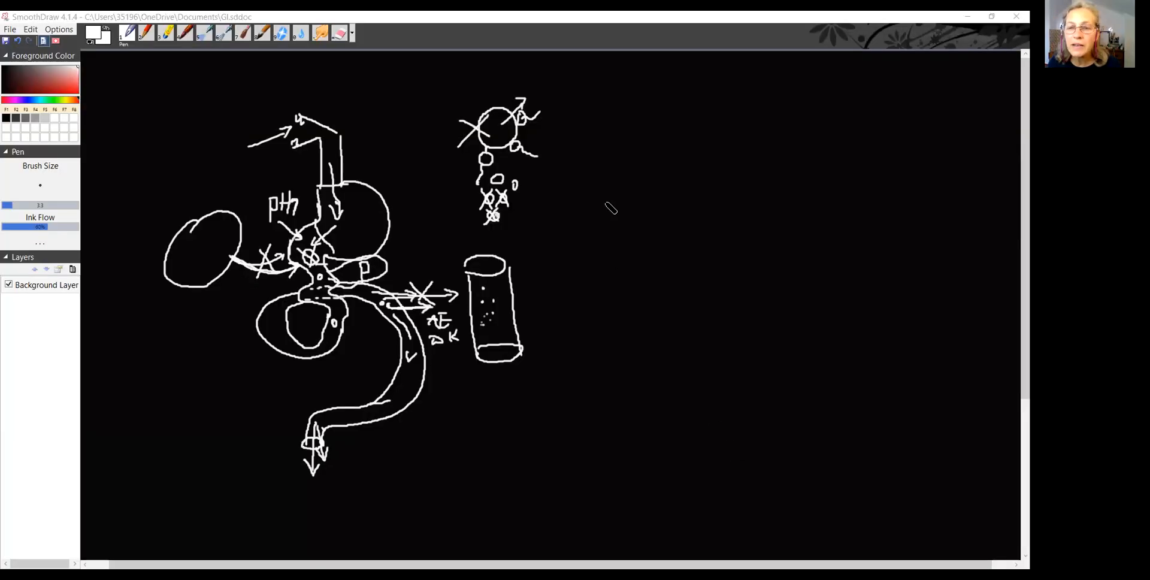
mouse_move(666, 197)
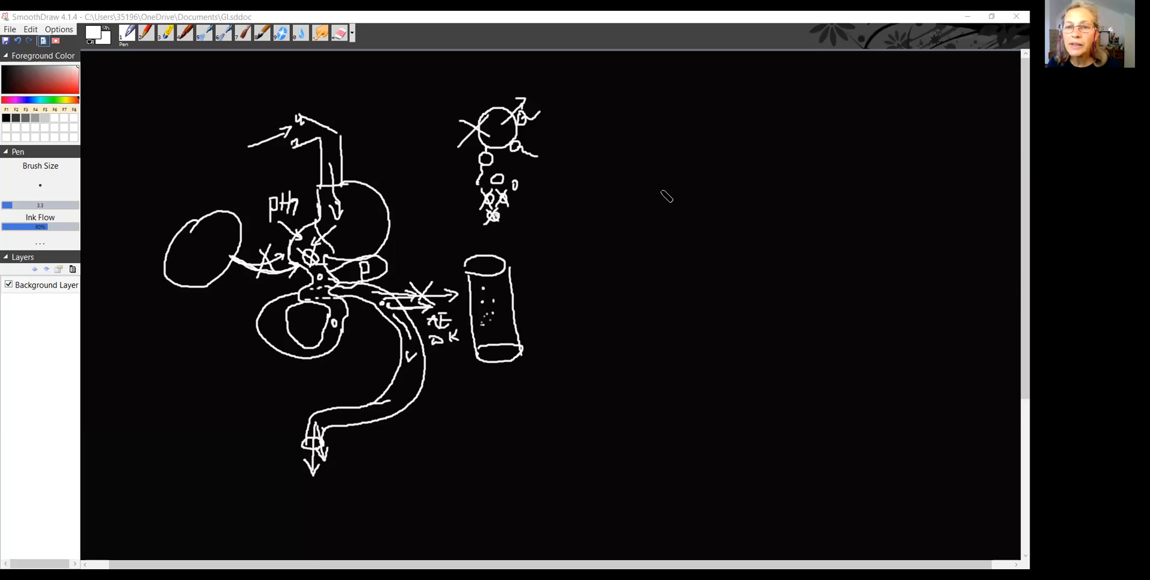
mouse_move(666, 181)
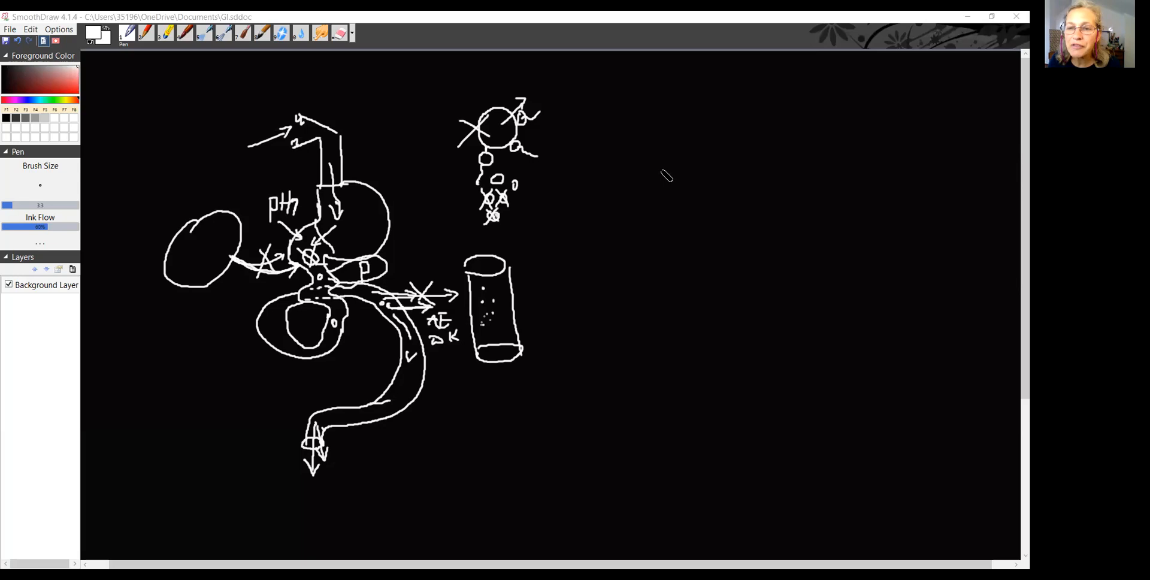
Step: Draw a large new cell circle on the right side of the canvas
left_click_drag(664, 172, 675, 233)
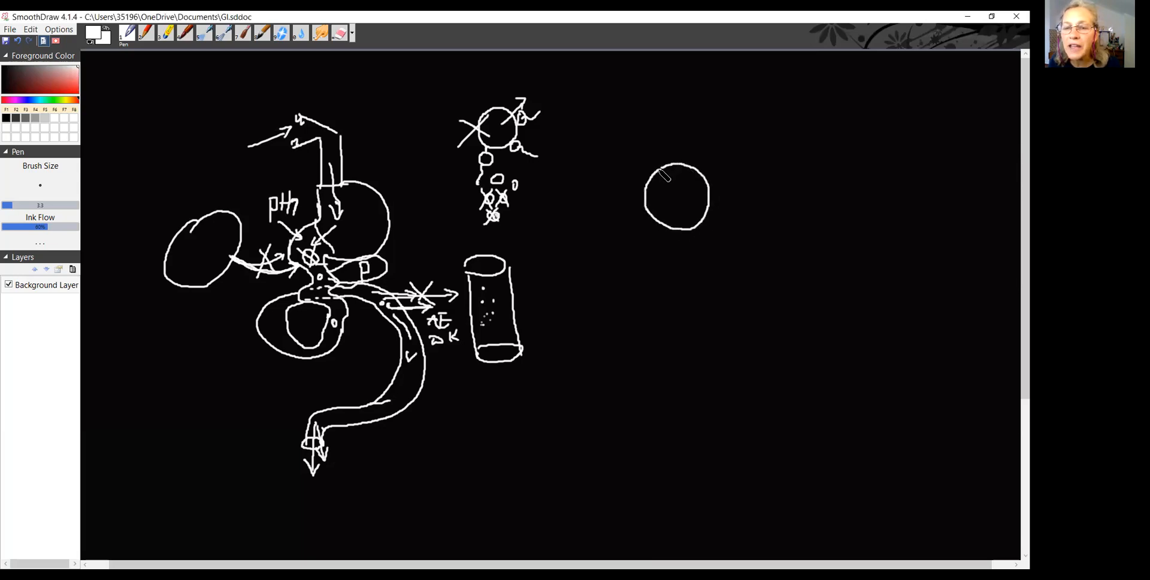
mouse_move(678, 200)
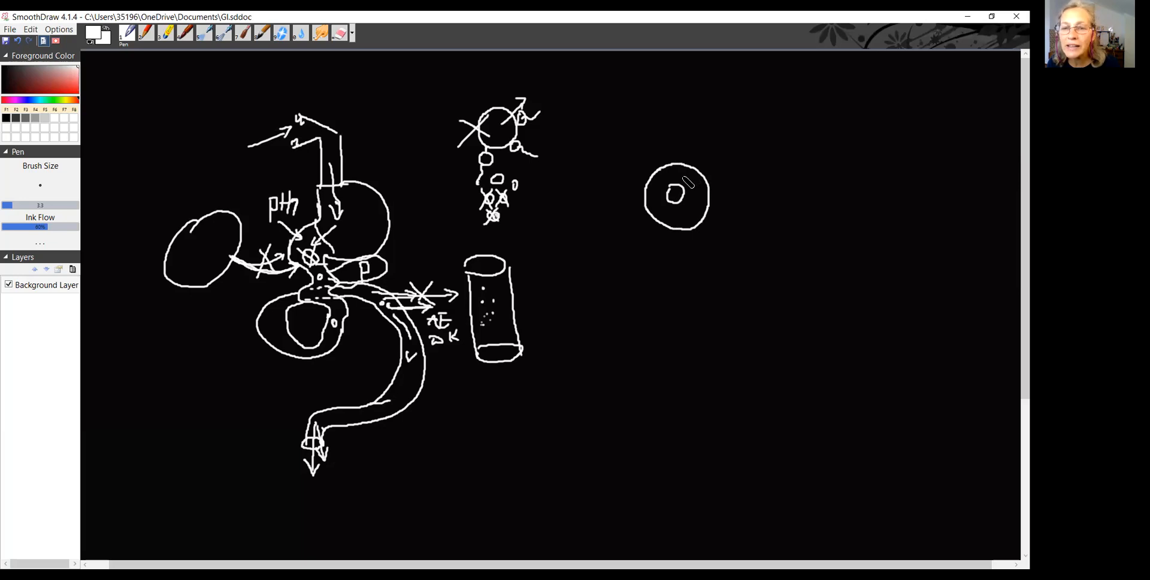
mouse_move(607, 181)
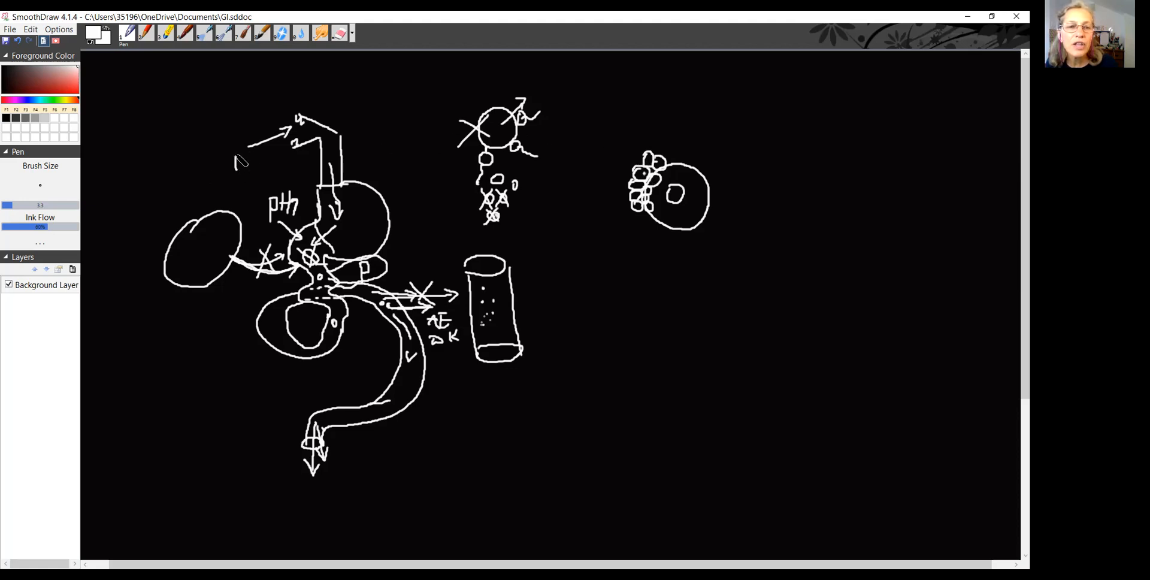
Step: Write 'Fat' by the top-left arrow and draw a second arrow beside it
type("Fat")
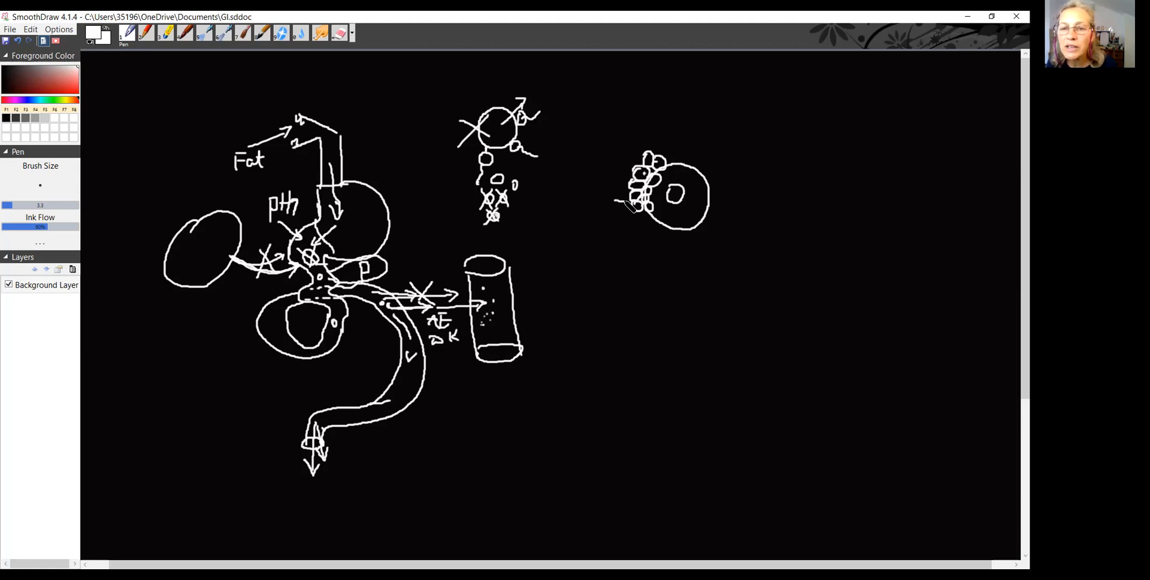
mouse_move(612, 202)
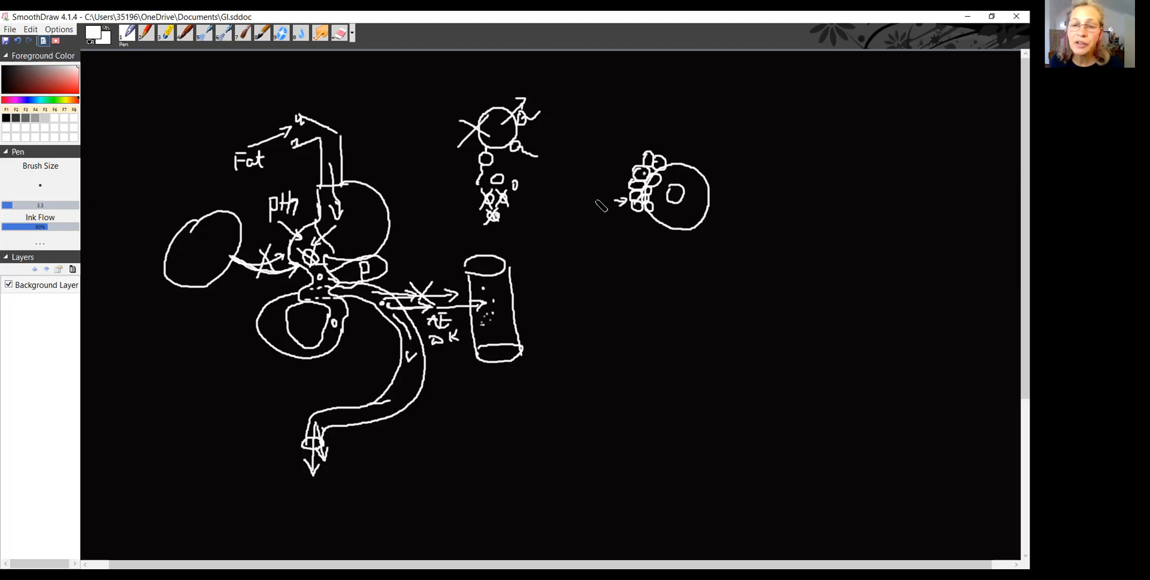
mouse_move(587, 213)
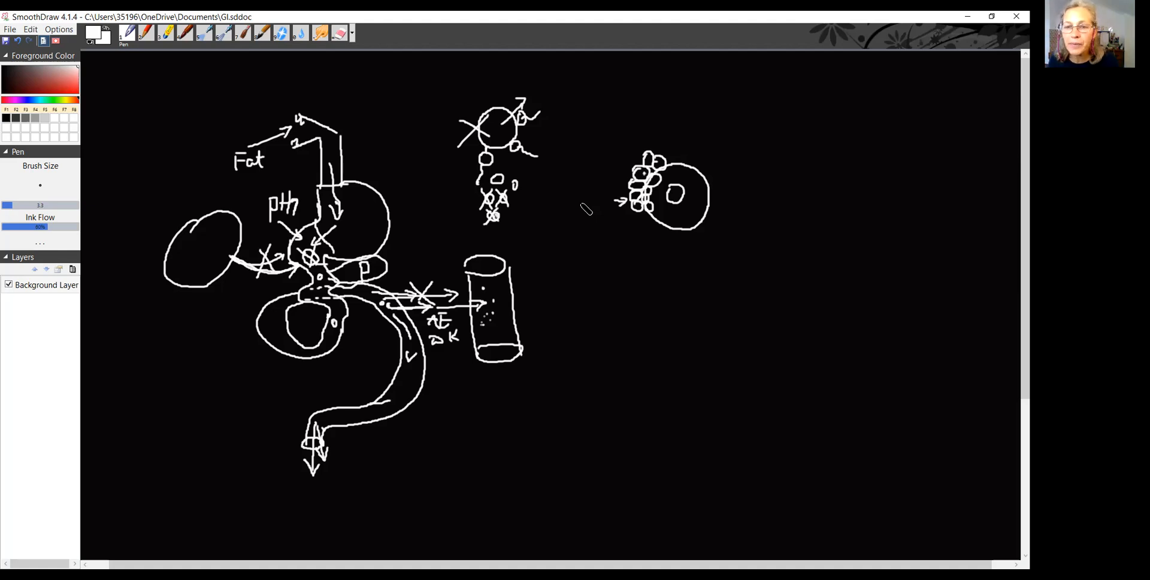
mouse_move(506, 268)
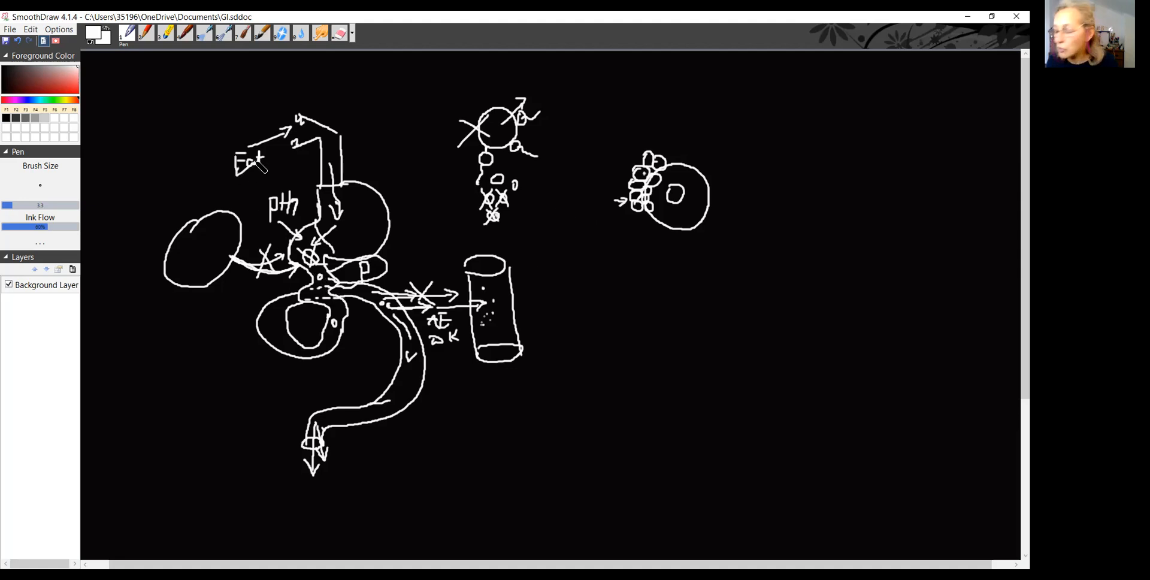
left_click_drag(242, 164, 271, 157)
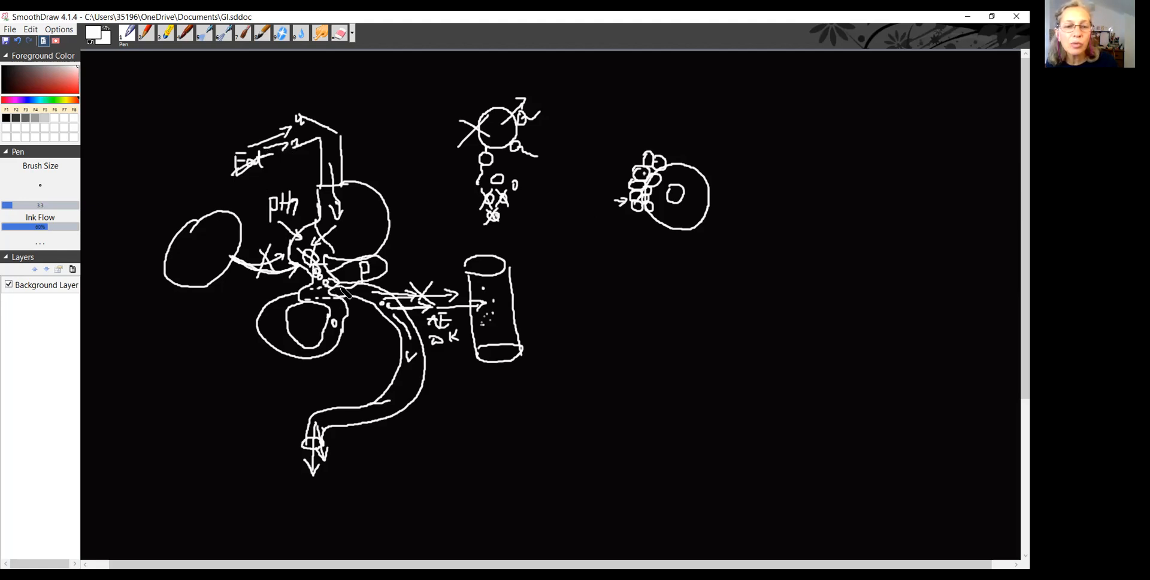
Step: Draw a line out of the tube that curves up into an arrow at the right-hand cell
left_click_drag(389, 311, 502, 311)
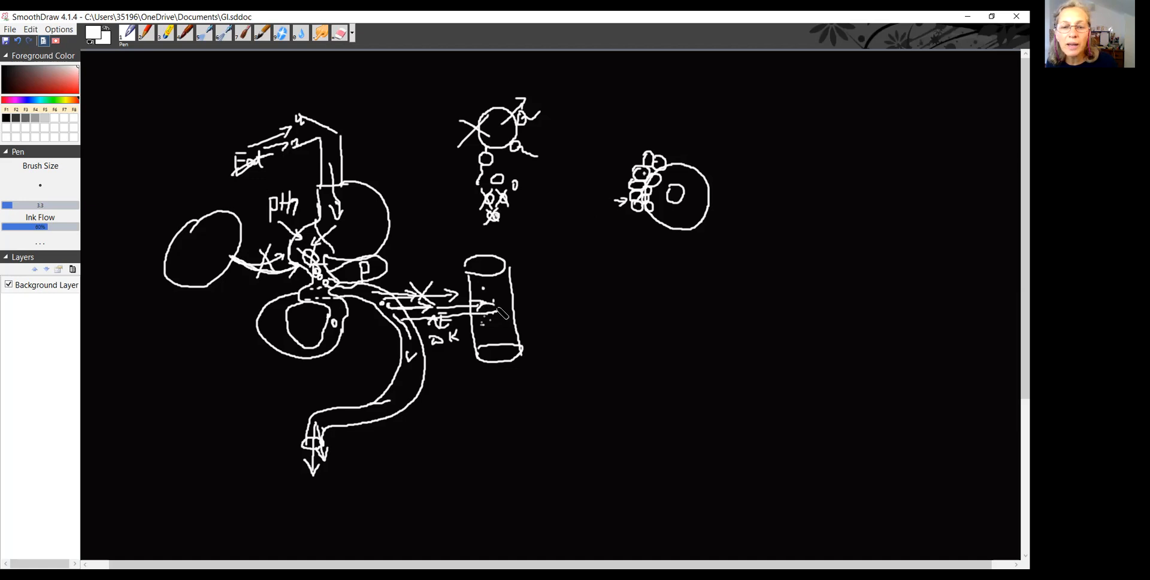
left_click_drag(492, 311, 575, 242)
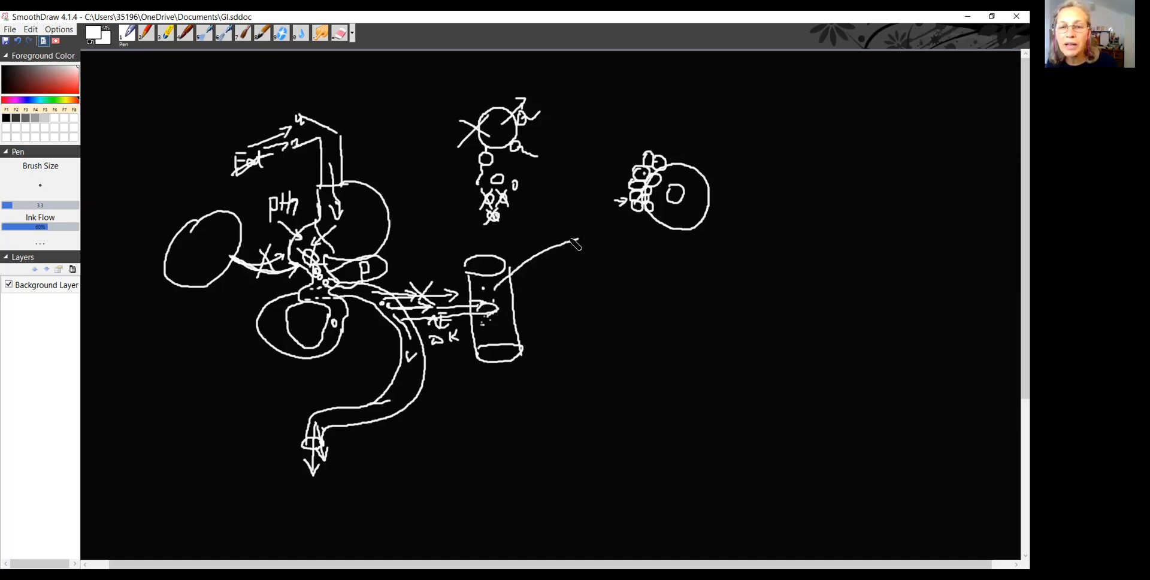
left_click_drag(574, 245, 627, 220)
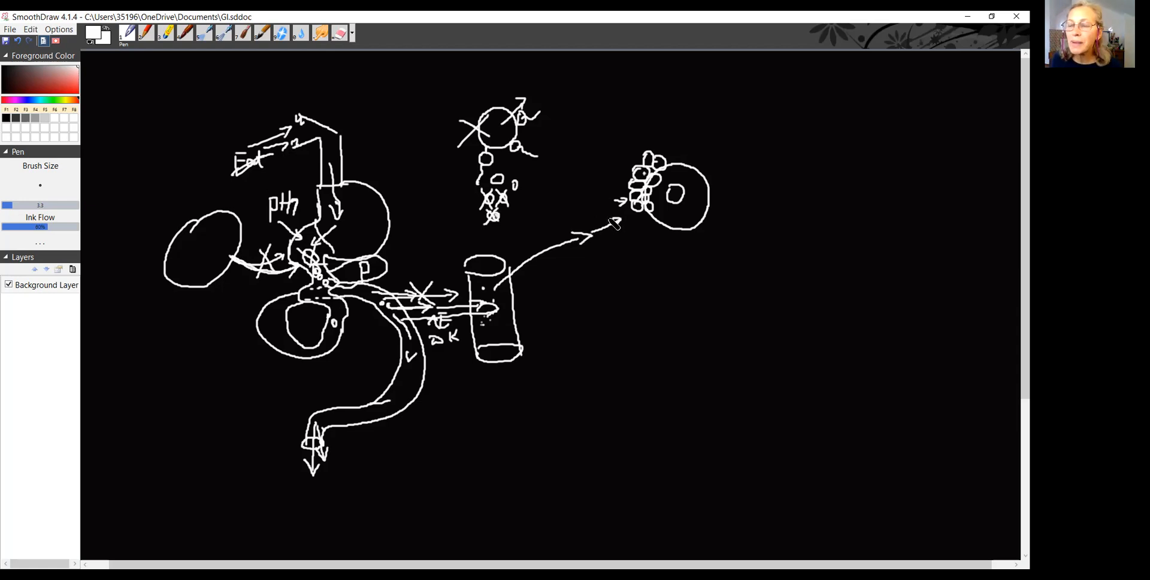
mouse_move(233, 265)
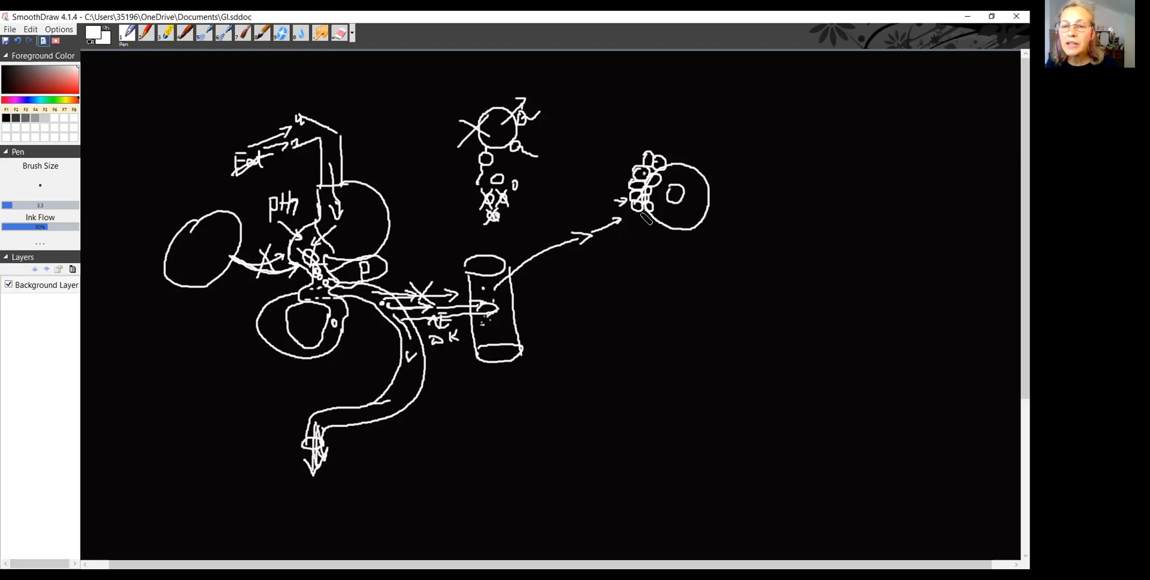
mouse_move(647, 220)
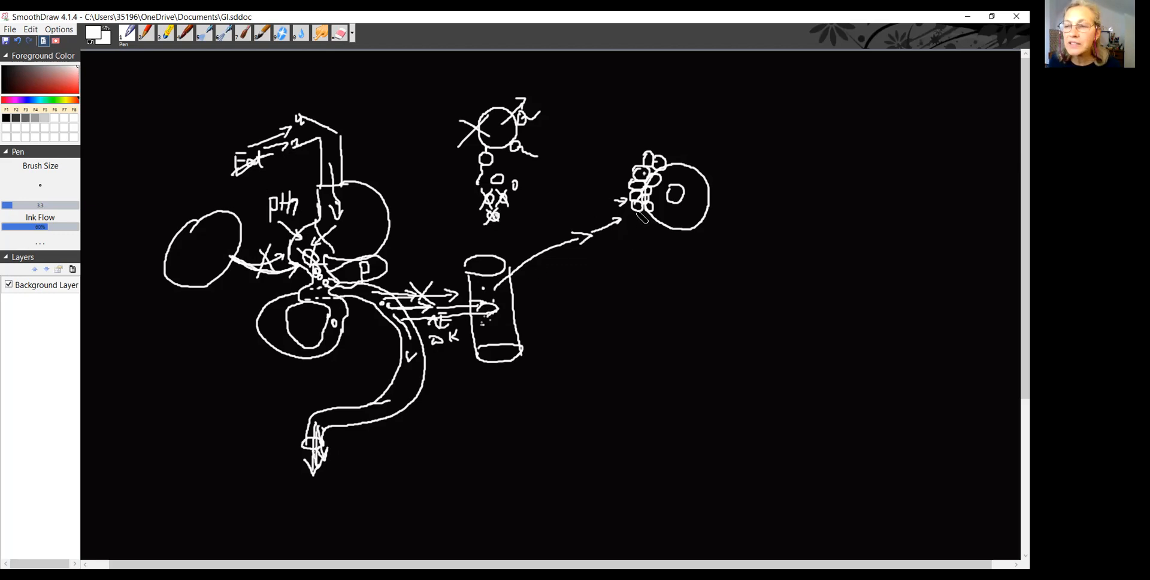
mouse_move(608, 206)
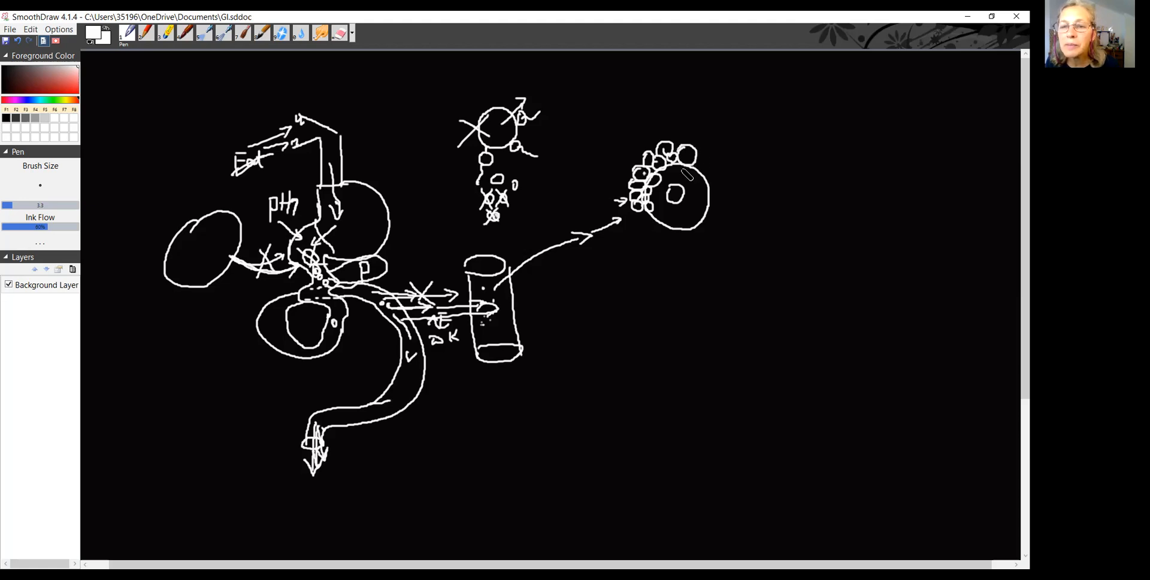
mouse_move(695, 174)
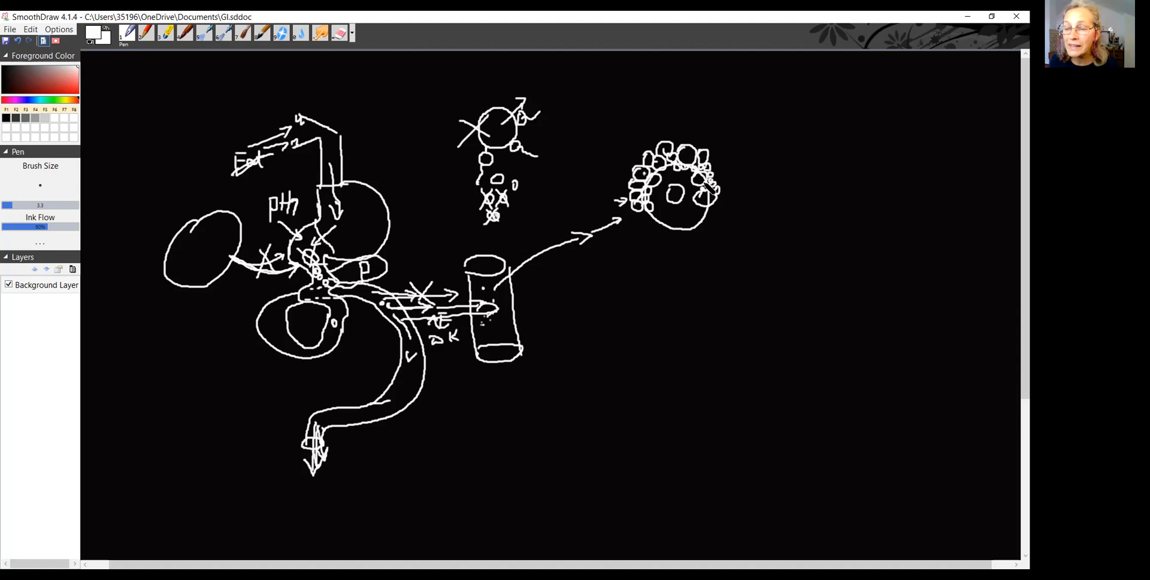
mouse_move(700, 189)
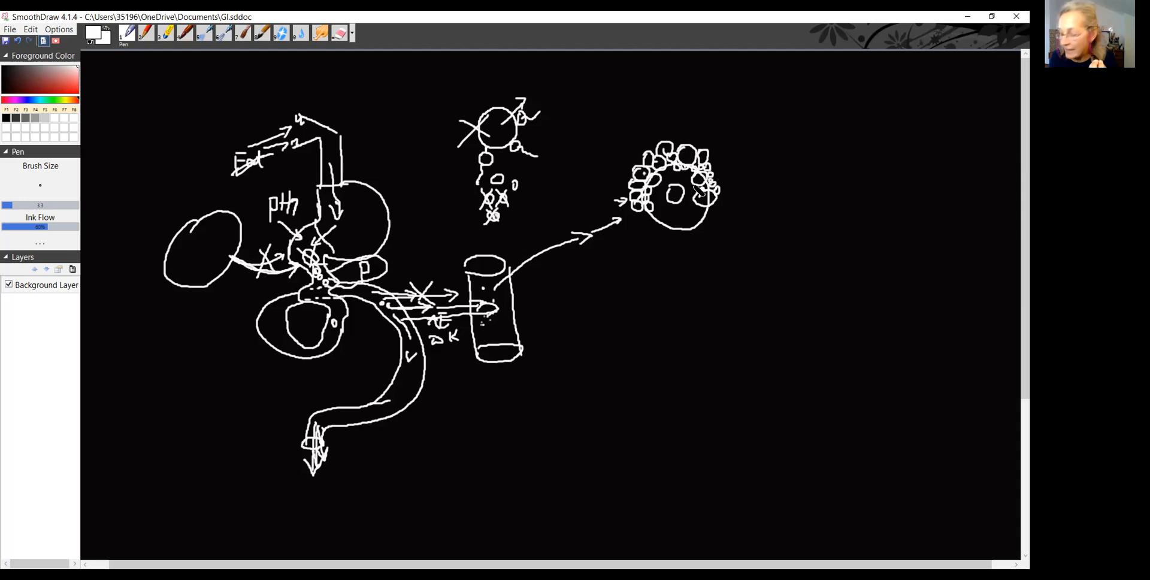
mouse_move(634, 272)
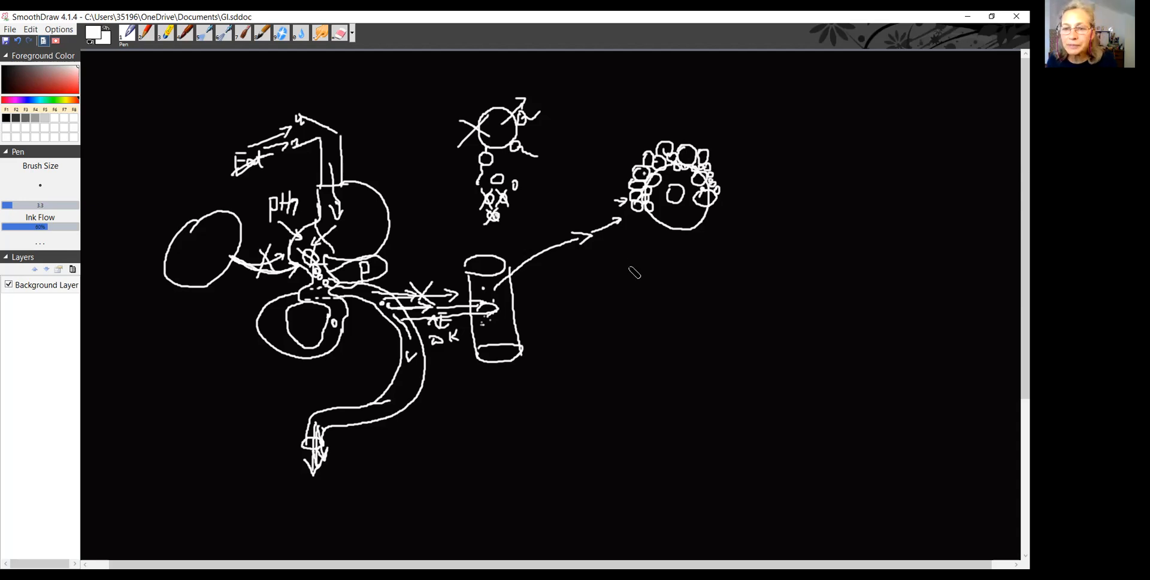
mouse_move(698, 297)
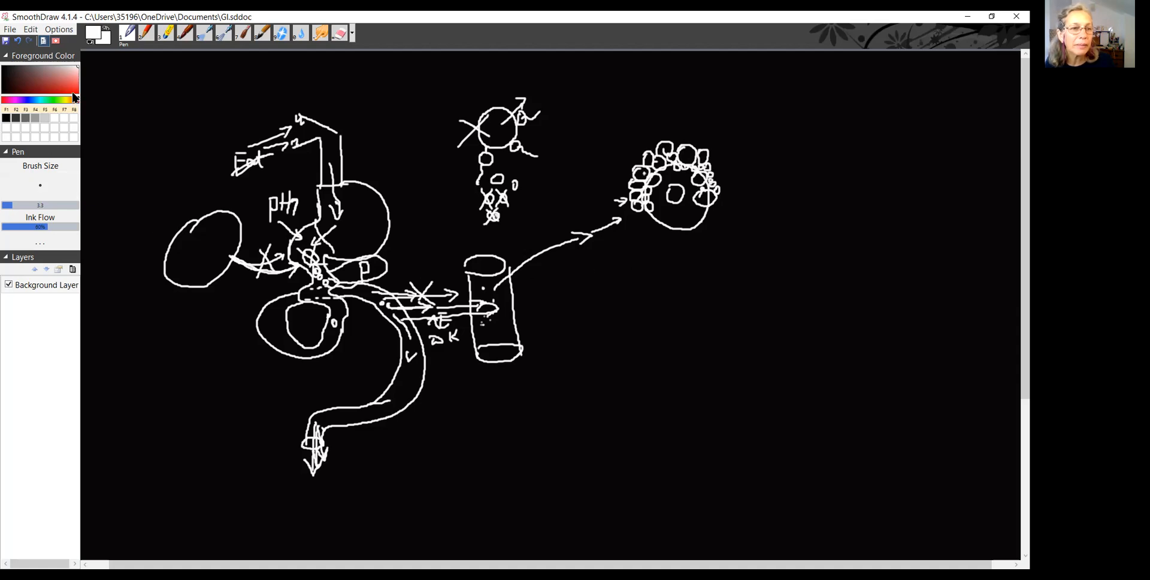
Step: Switch the pen colour to red and draw a tall cylinder below the cell
left_click(74, 91)
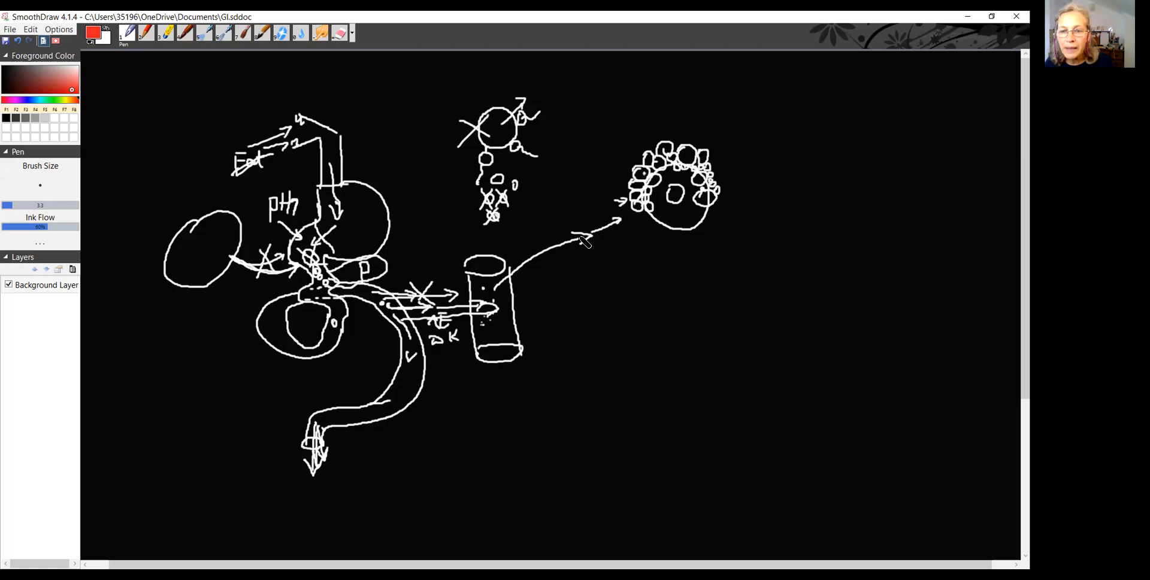
mouse_move(641, 271)
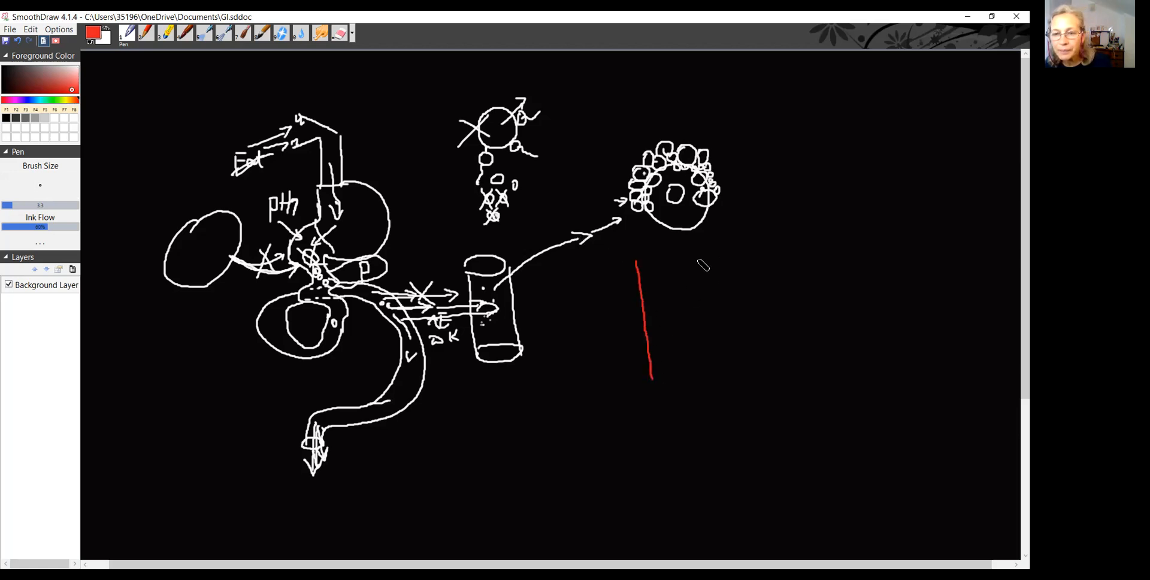
left_click_drag(698, 256, 715, 371)
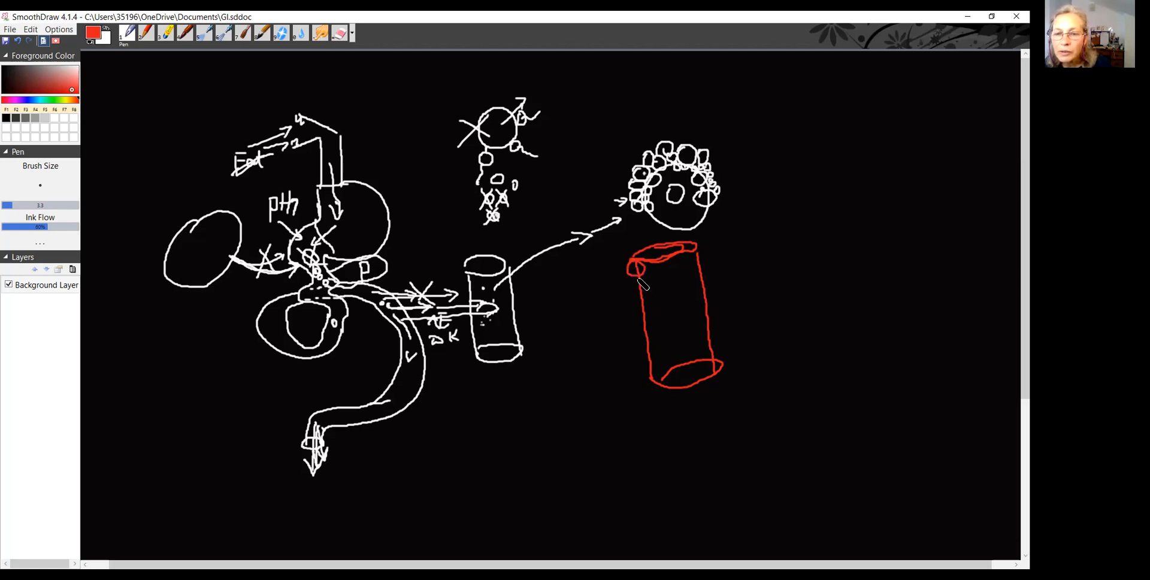
Step: Add red circles down the vessel's left wall, bumpy right-wall lining, and red arrows out of the cell
left_click_drag(638, 259, 634, 297)
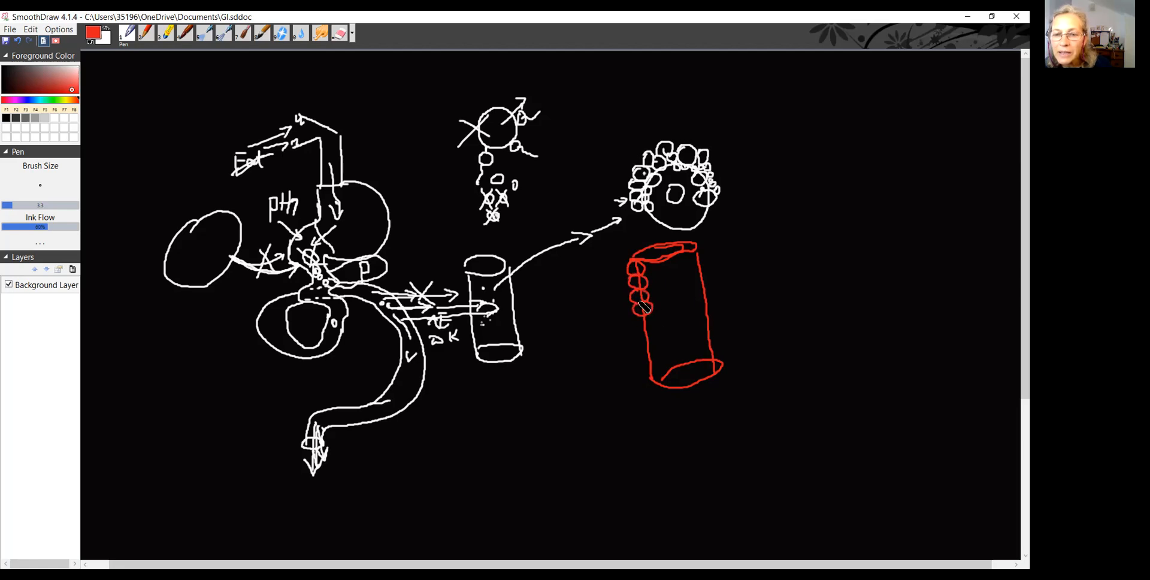
left_click_drag(642, 308, 640, 321)
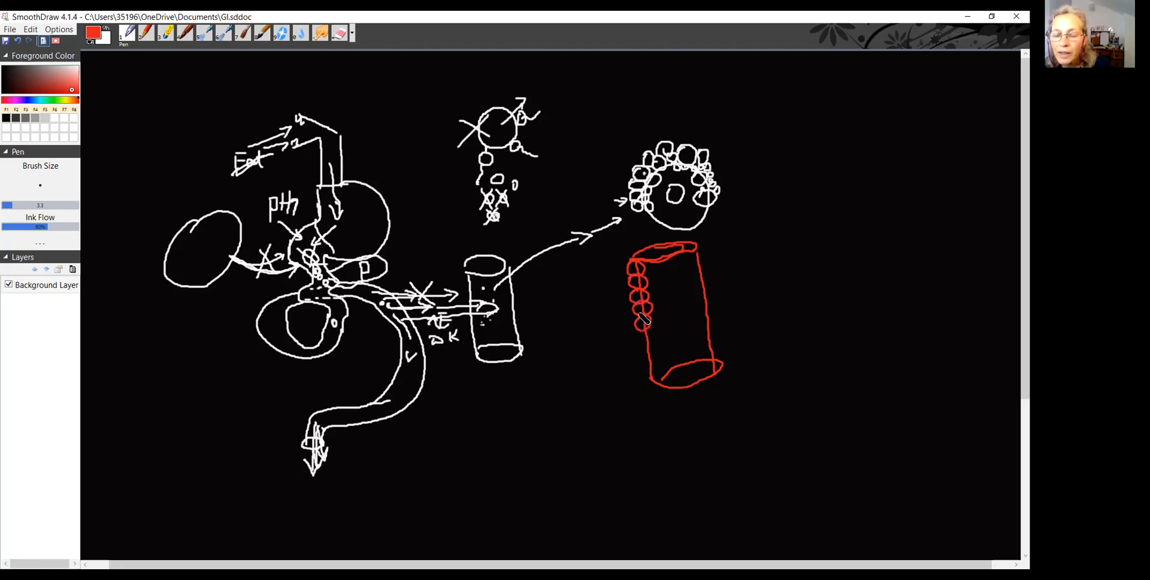
mouse_move(655, 341)
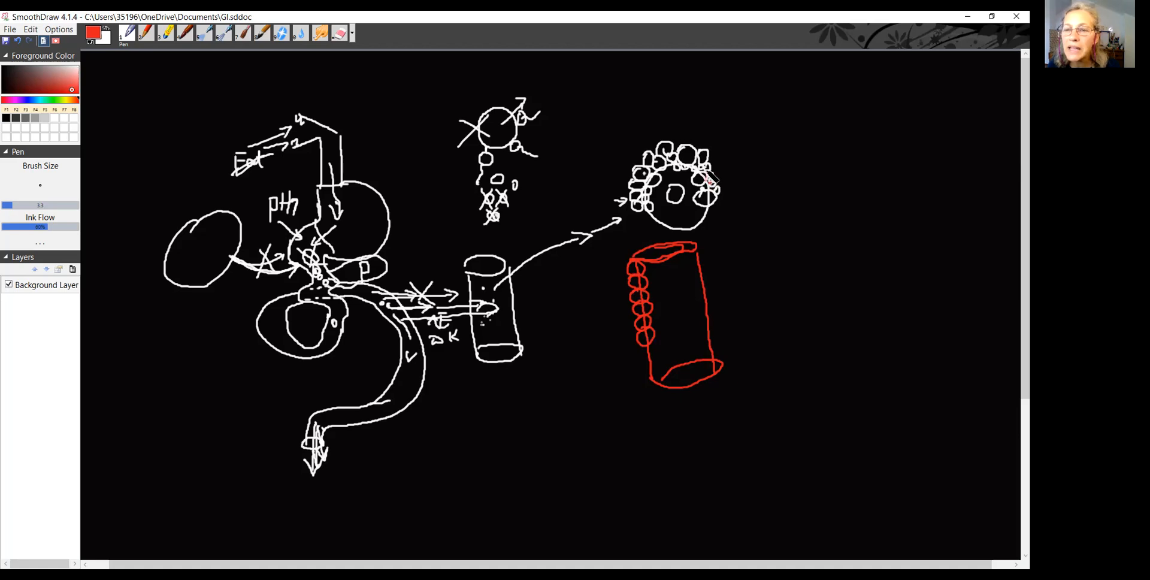
mouse_move(697, 259)
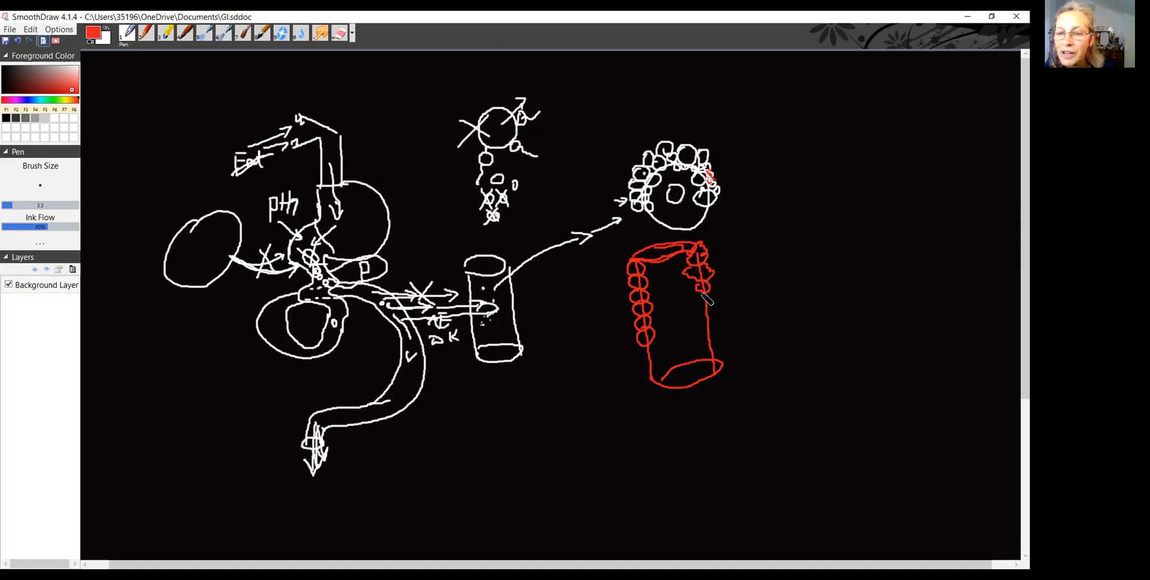
left_click_drag(704, 293, 715, 319)
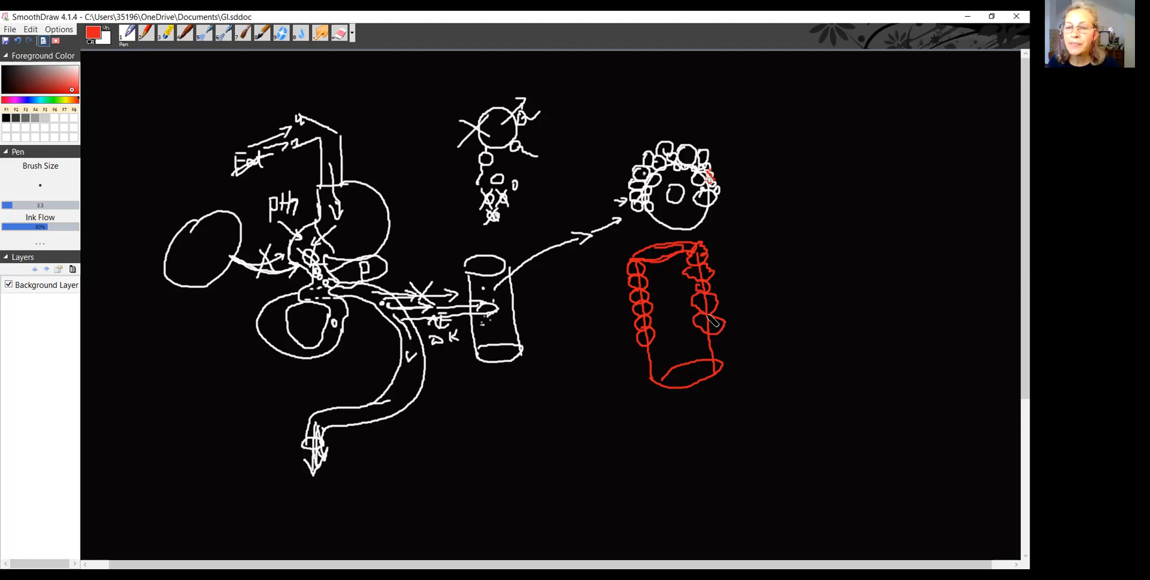
mouse_move(709, 322)
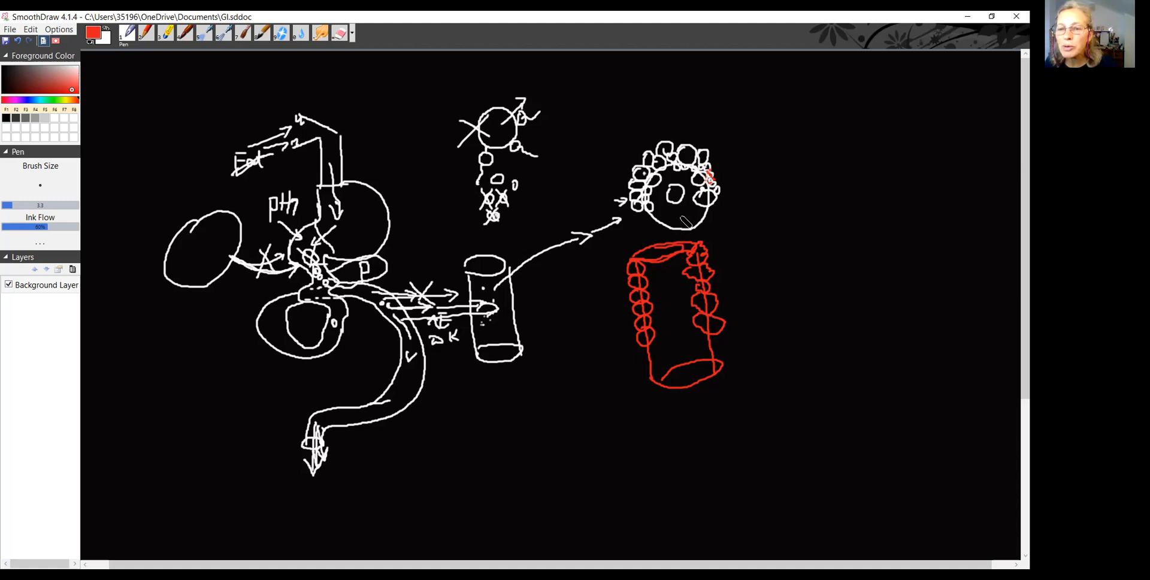
left_click_drag(693, 183, 730, 150)
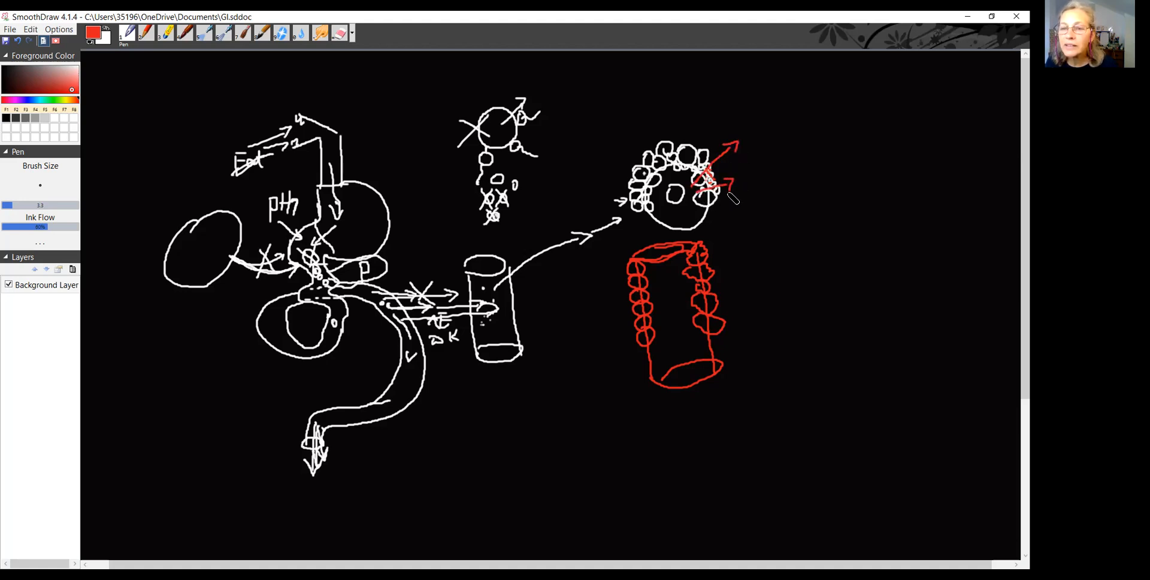
mouse_move(729, 202)
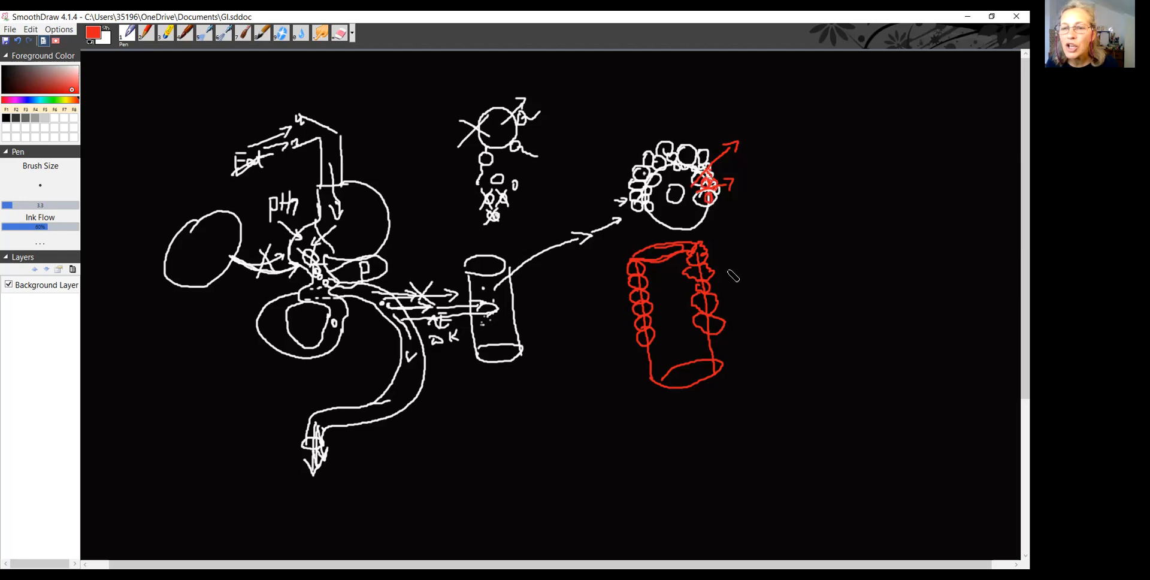
mouse_move(693, 272)
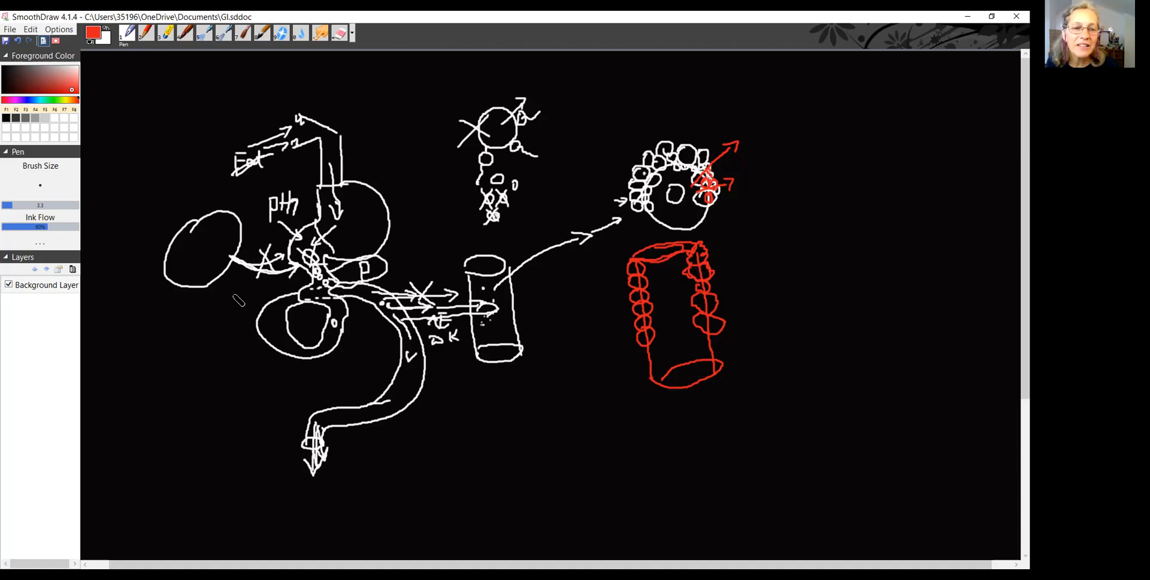
mouse_move(209, 271)
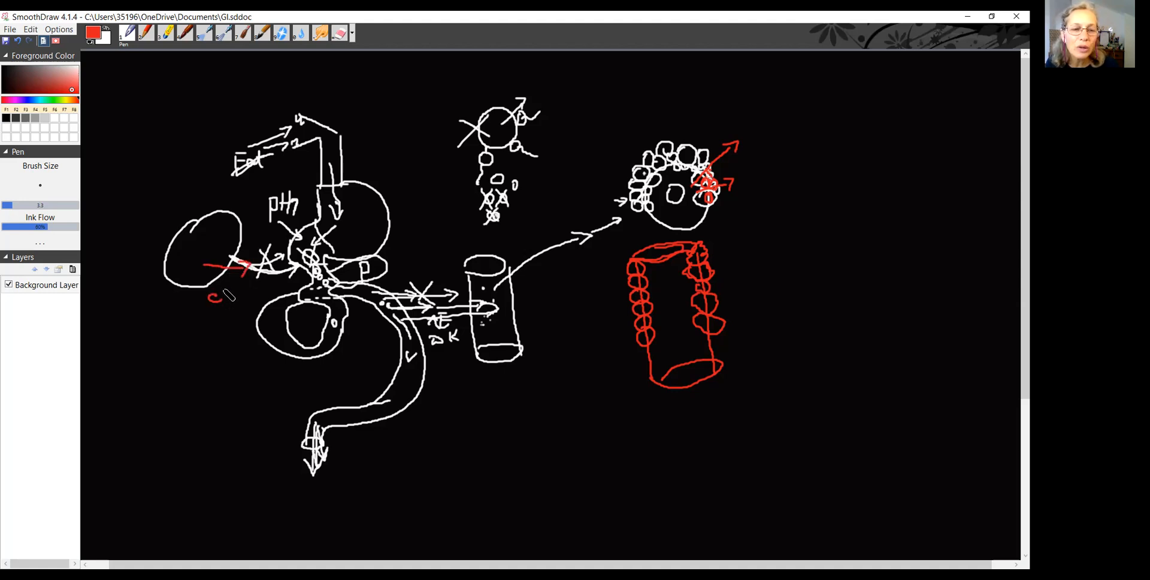
Step: Write a red 'cholesterol' label under the left arrow, then draw red arrows up through the vessel
left_click_drag(213, 297, 257, 290)
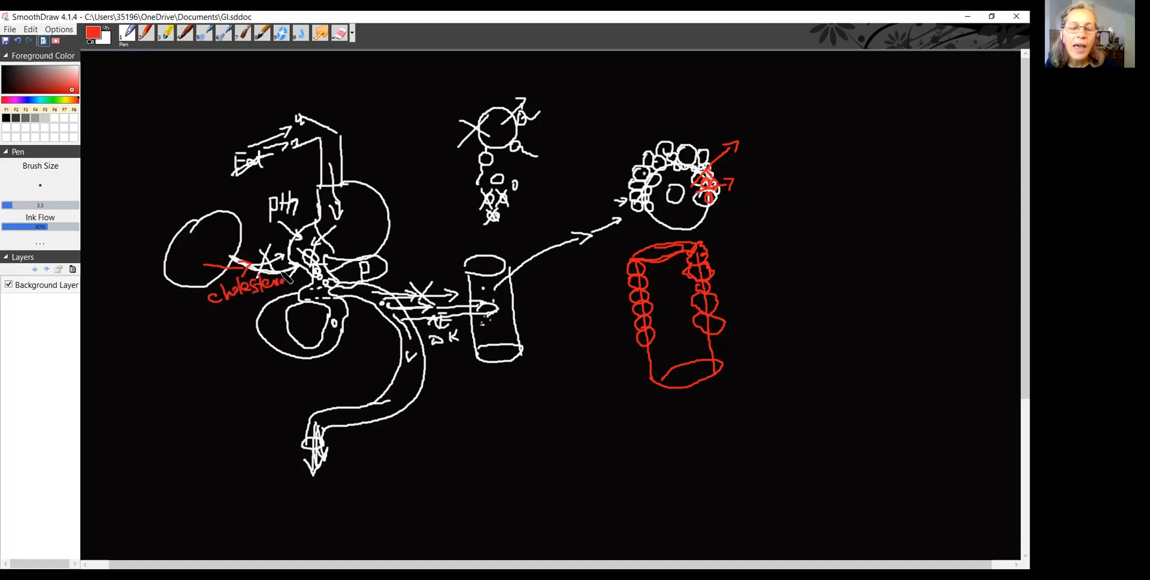
mouse_move(598, 308)
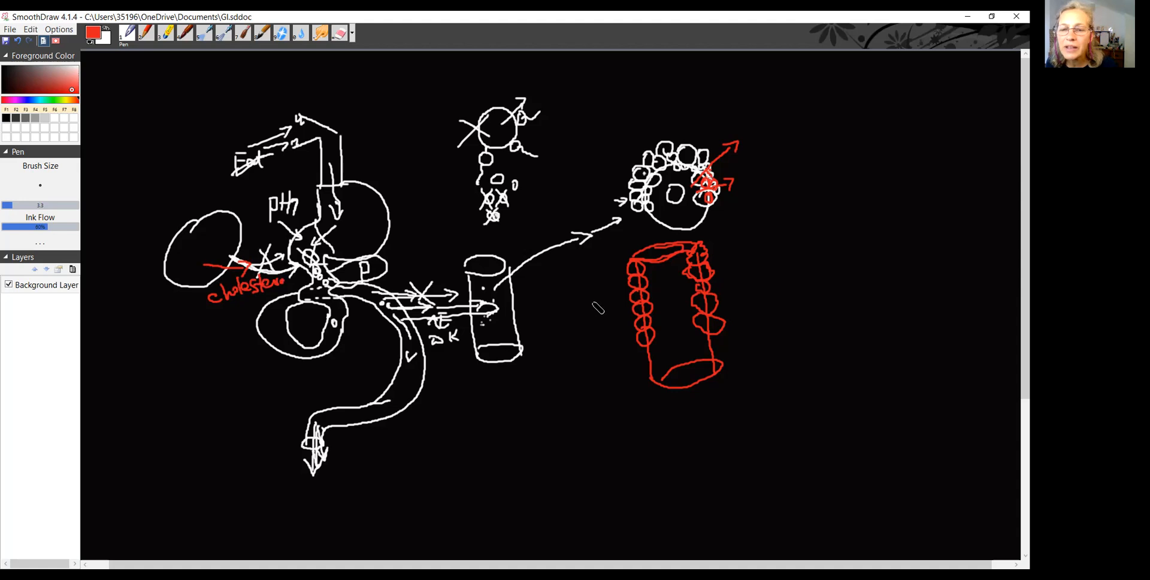
left_click_drag(594, 304, 660, 298)
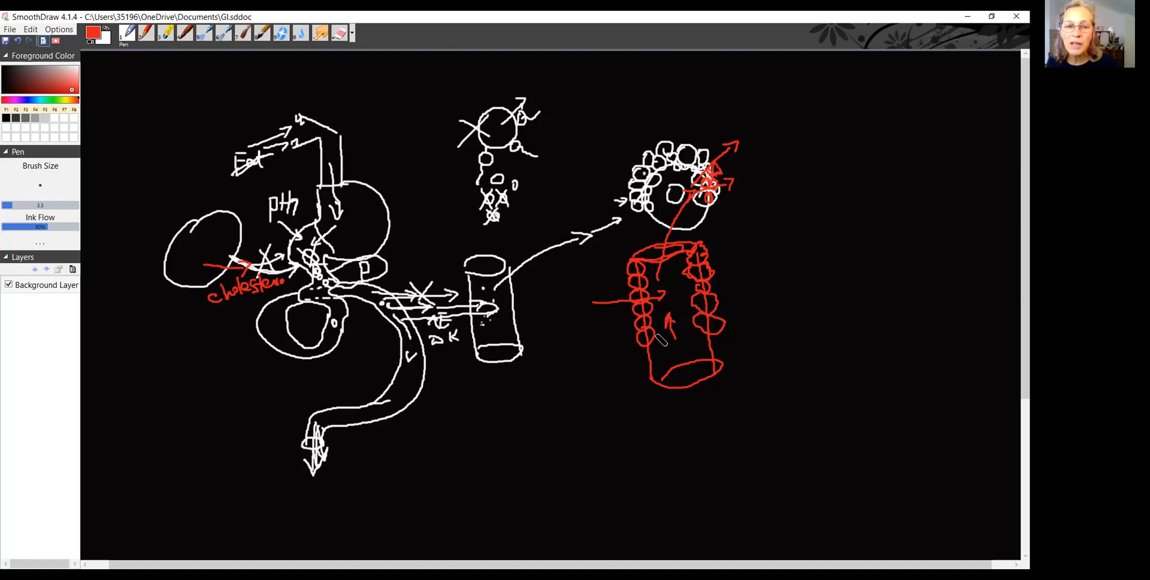
mouse_move(66, 333)
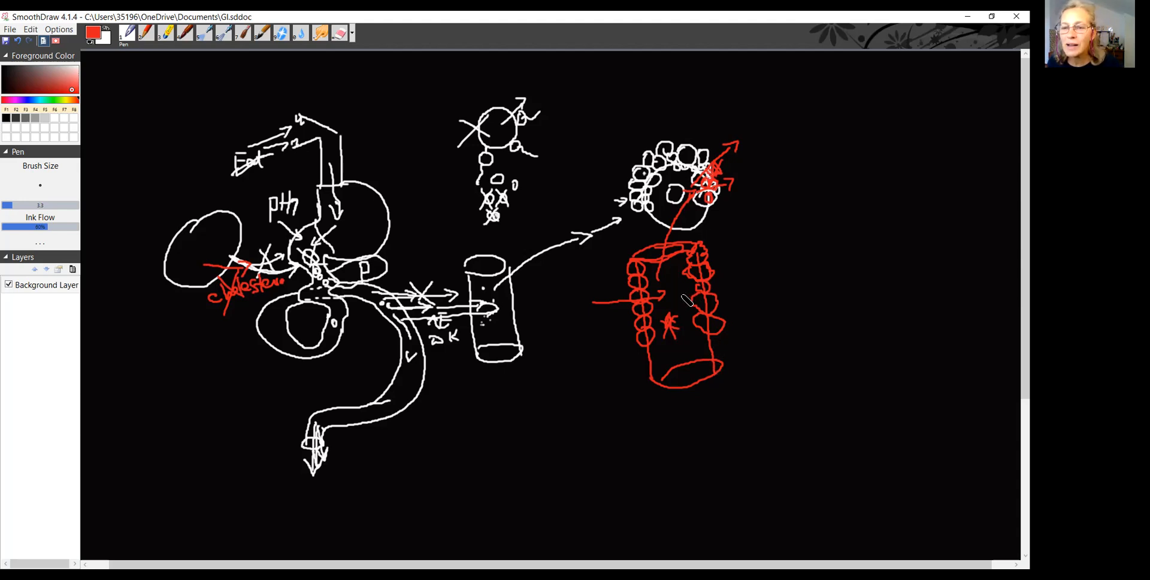
mouse_move(684, 303)
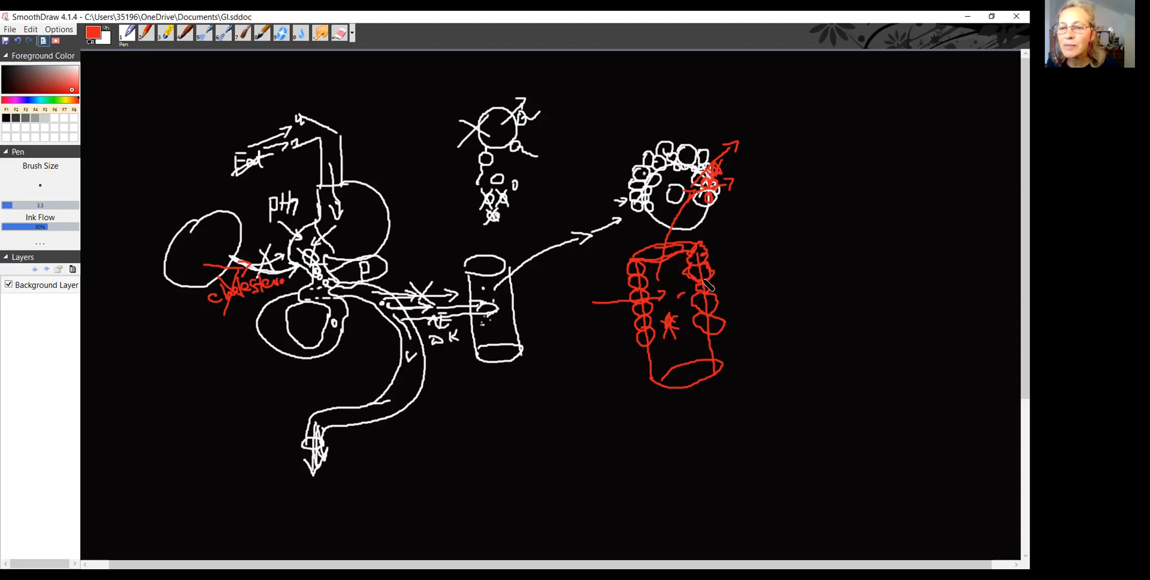
Step: Draw red strokes leaving the vessel's right side, forming an outgoing arrow
left_click_drag(700, 283, 759, 248)
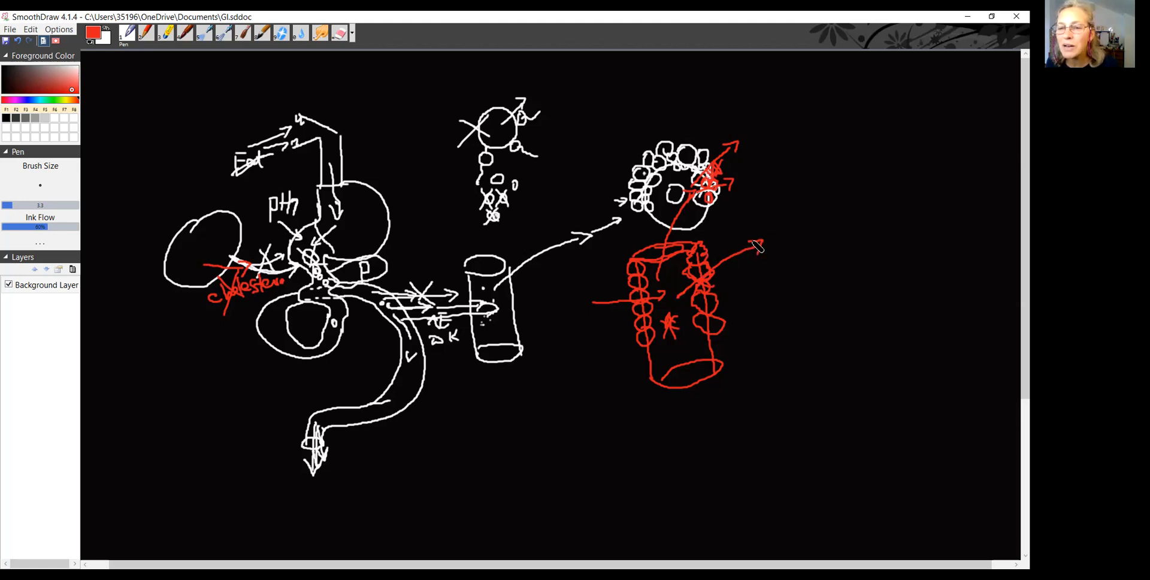
left_click_drag(675, 294, 759, 245)
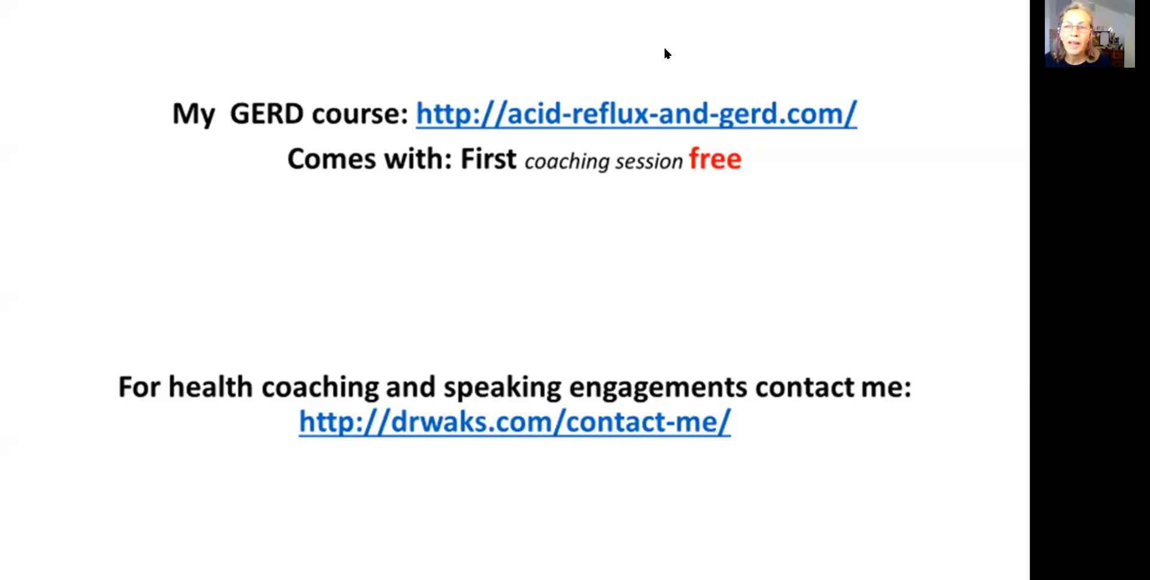
mouse_move(565, 26)
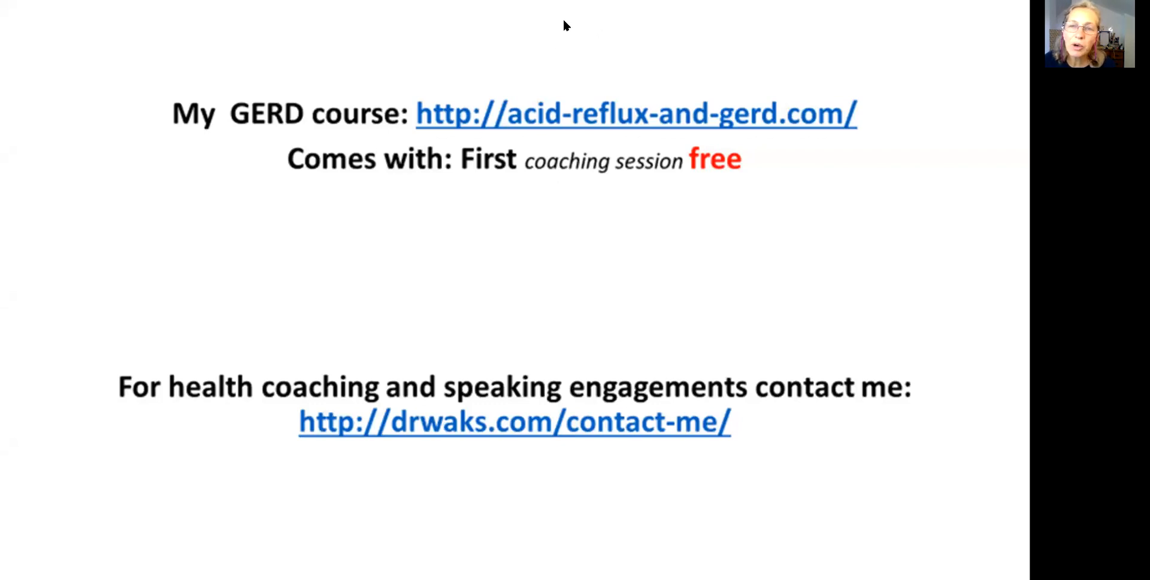